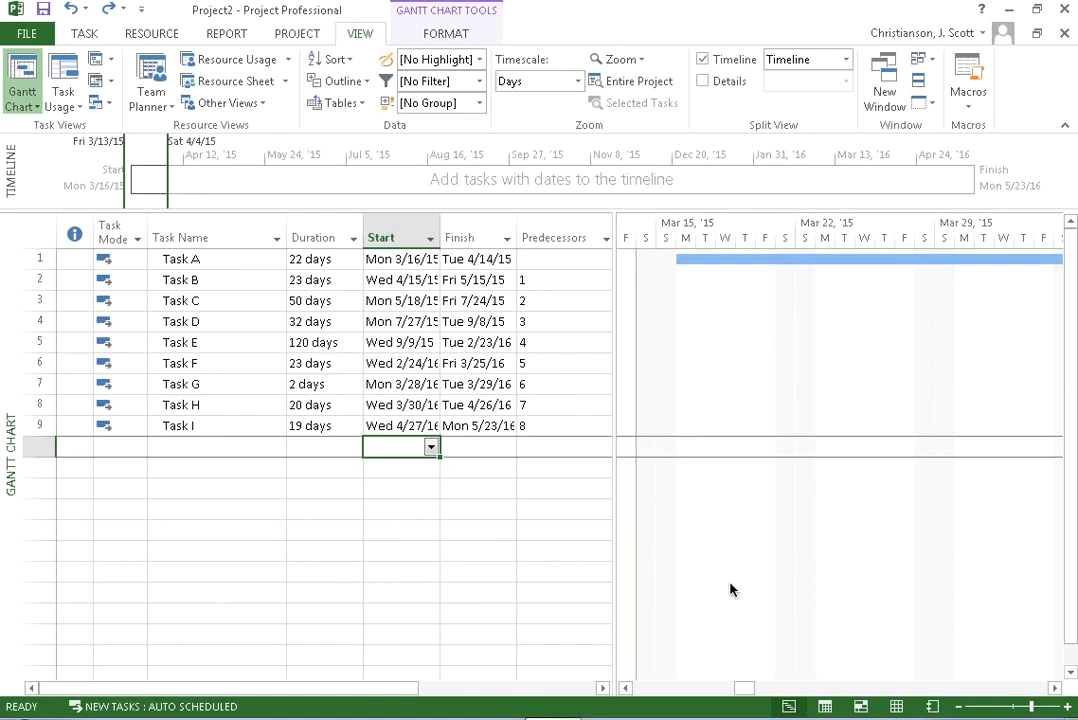
{"action": "mouse_move", "coordinate": [163, 245]}
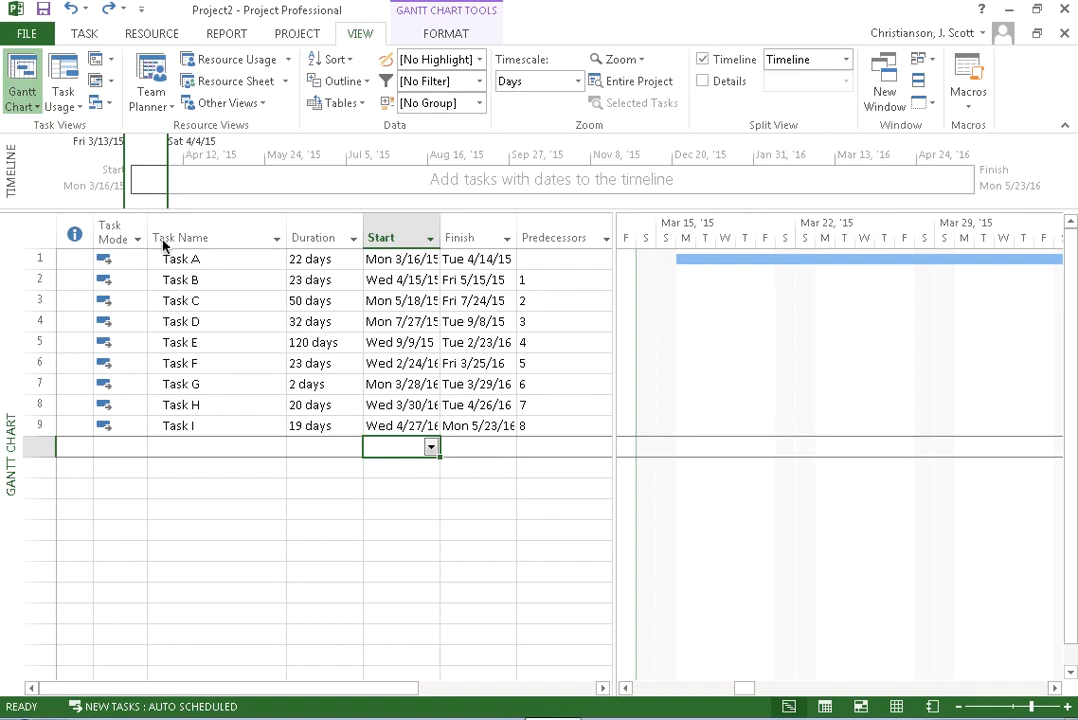
{"action": "mouse_move", "coordinate": [188, 445]}
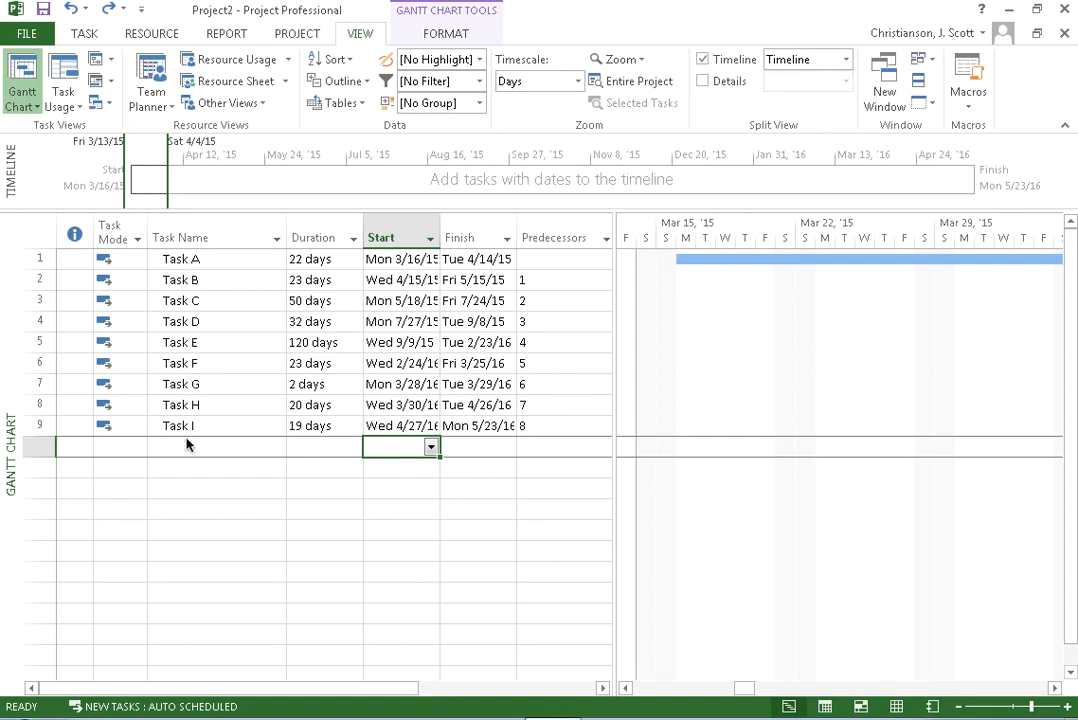
{"action": "mouse_move", "coordinate": [296, 266]}
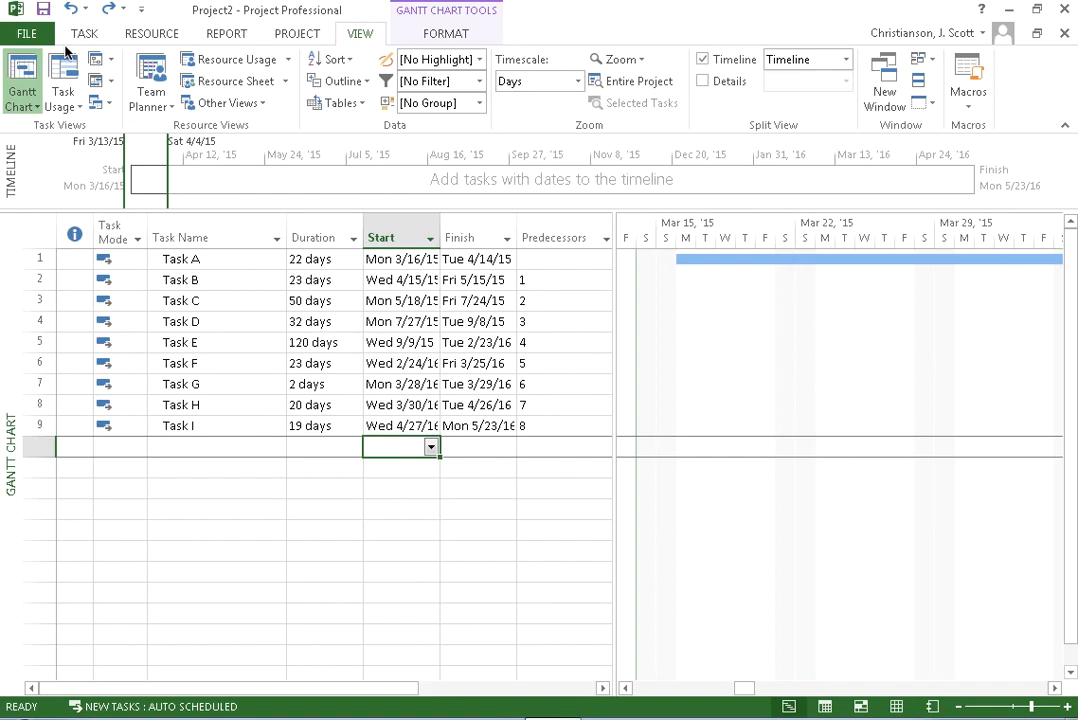
{"action": "mouse_move", "coordinate": [869, 624]}
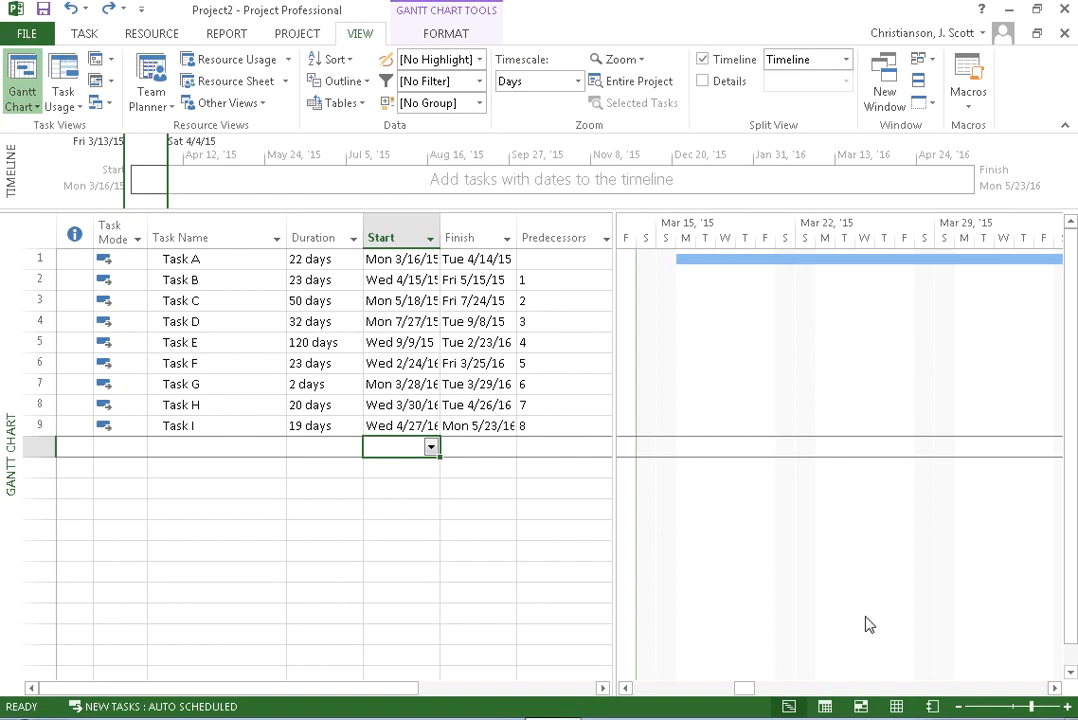
- Open the Gantt chart print preview and page through all 10 pages back to page one
{"action": "left_click", "coordinate": [27, 33]}
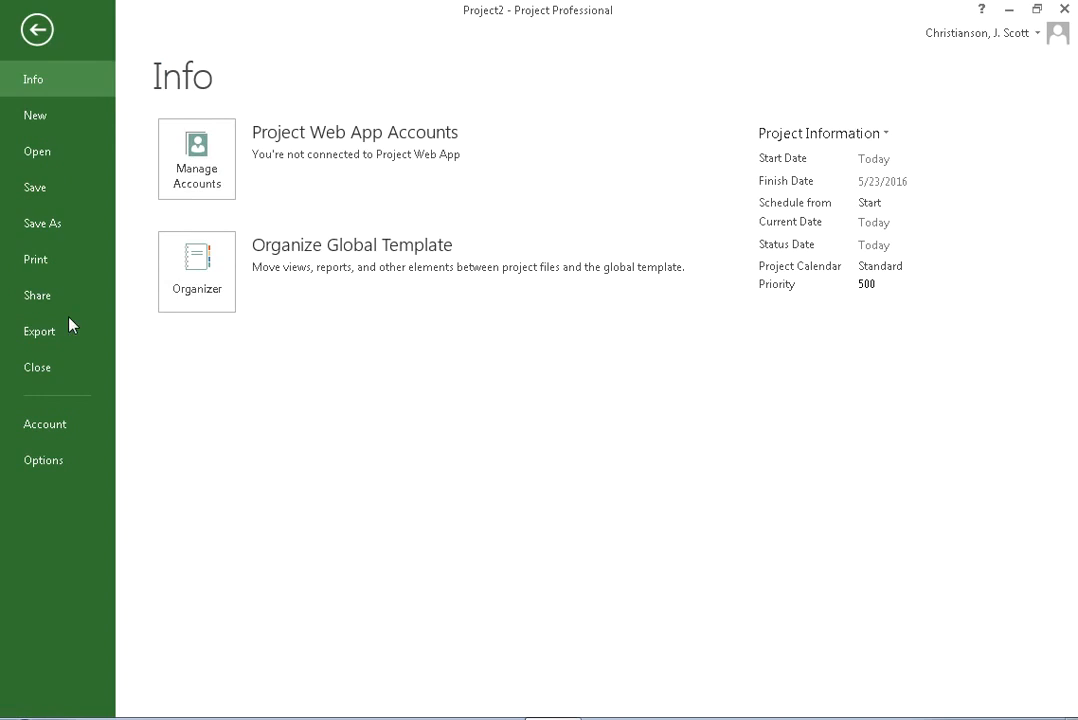
{"action": "left_click", "coordinate": [35, 259]}
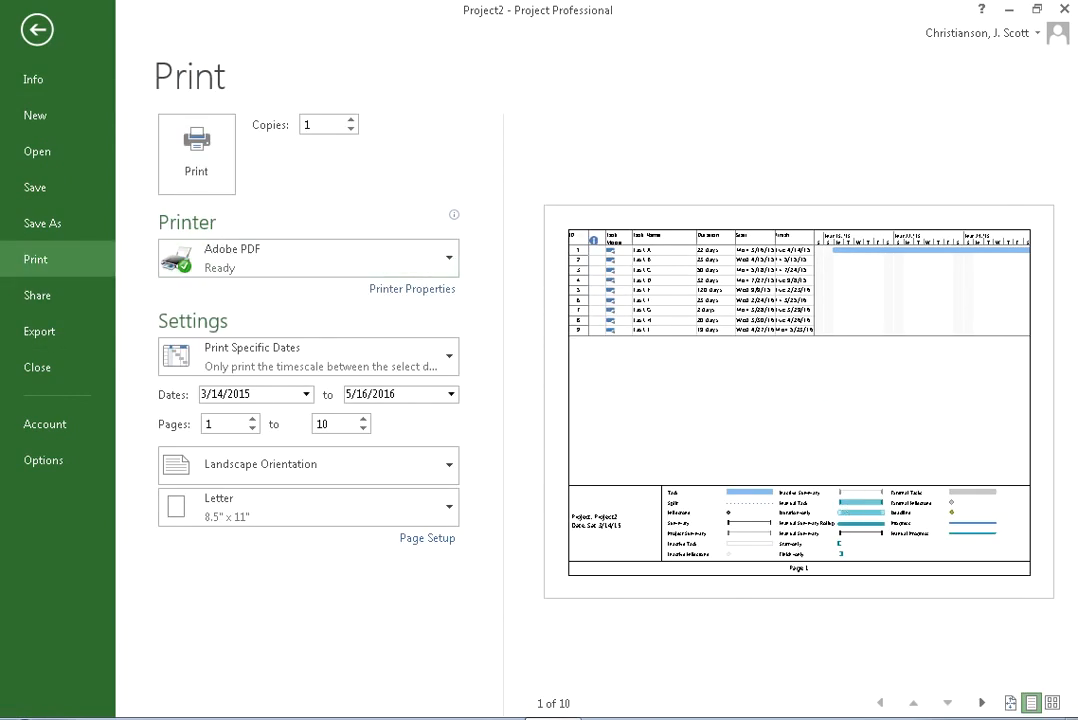
{"action": "left_click", "coordinate": [982, 702]}
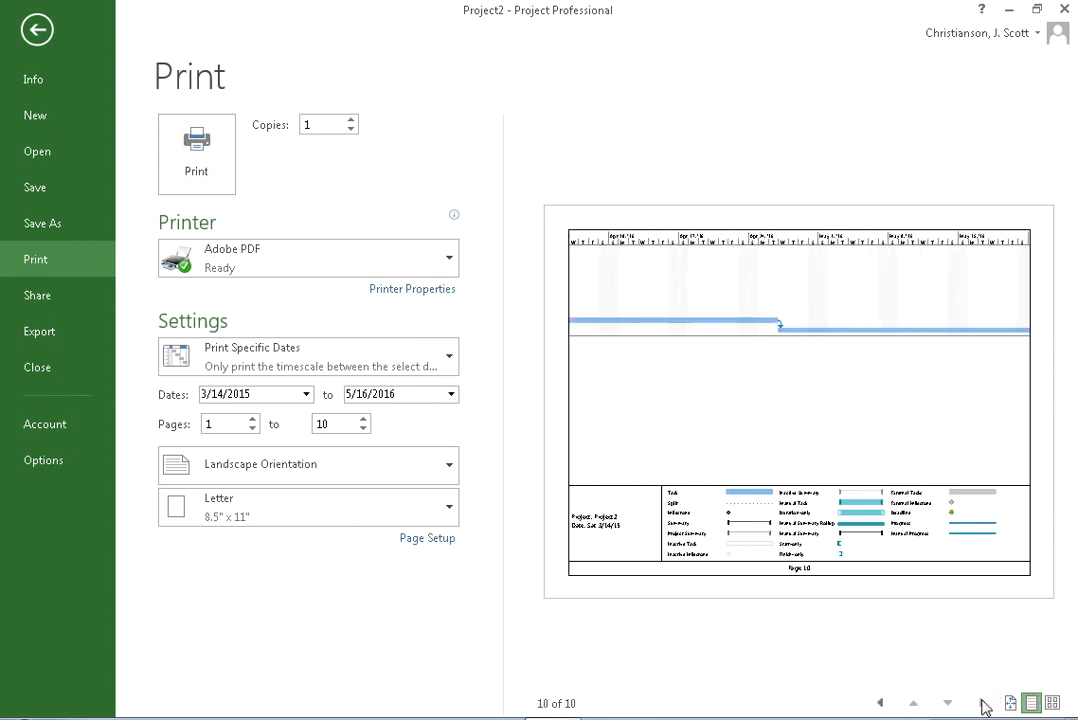
{"action": "left_click", "coordinate": [880, 703]}
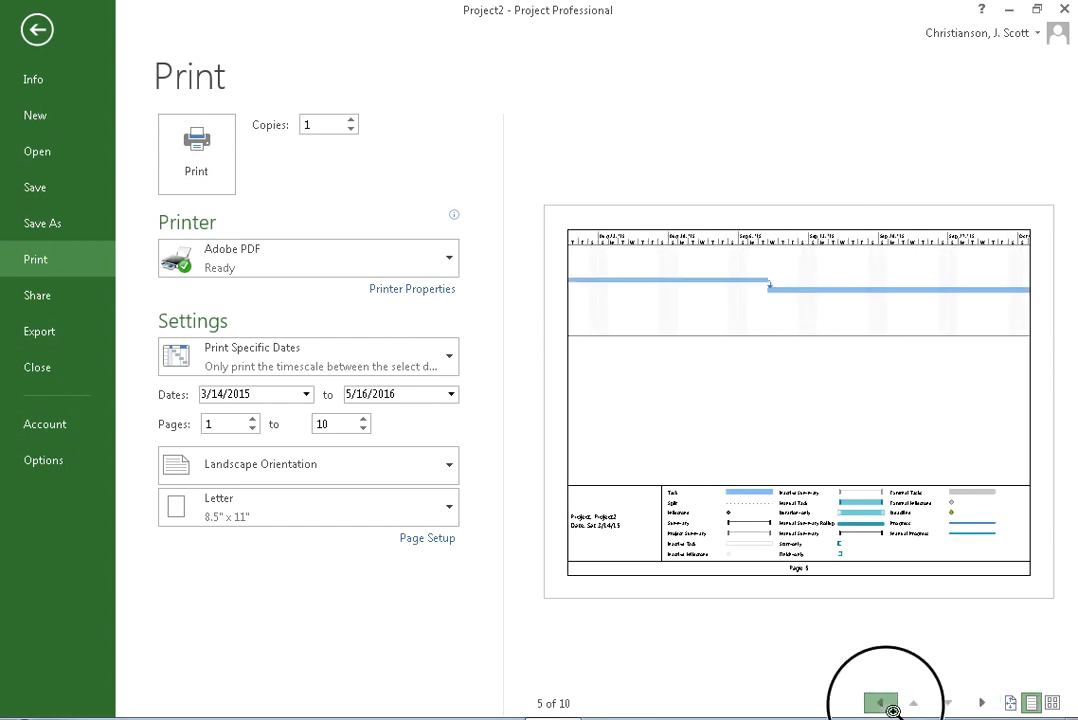
{"action": "left_click", "coordinate": [879, 702]}
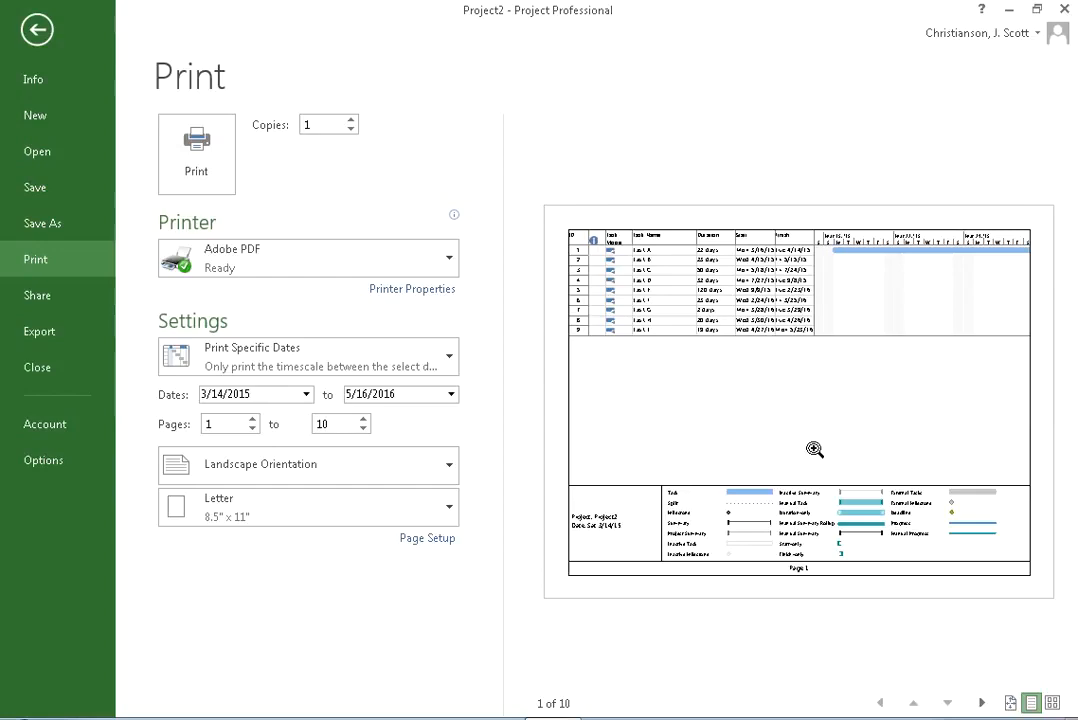
{"action": "mouse_move", "coordinate": [802, 444]}
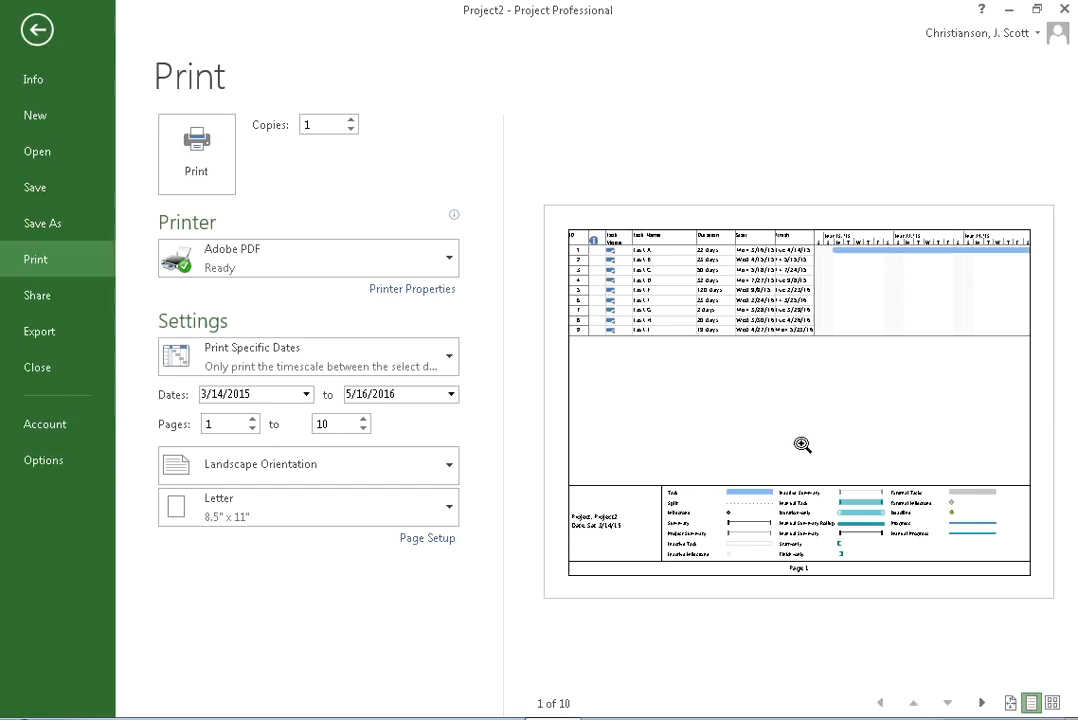
{"action": "mouse_move", "coordinate": [627, 433]}
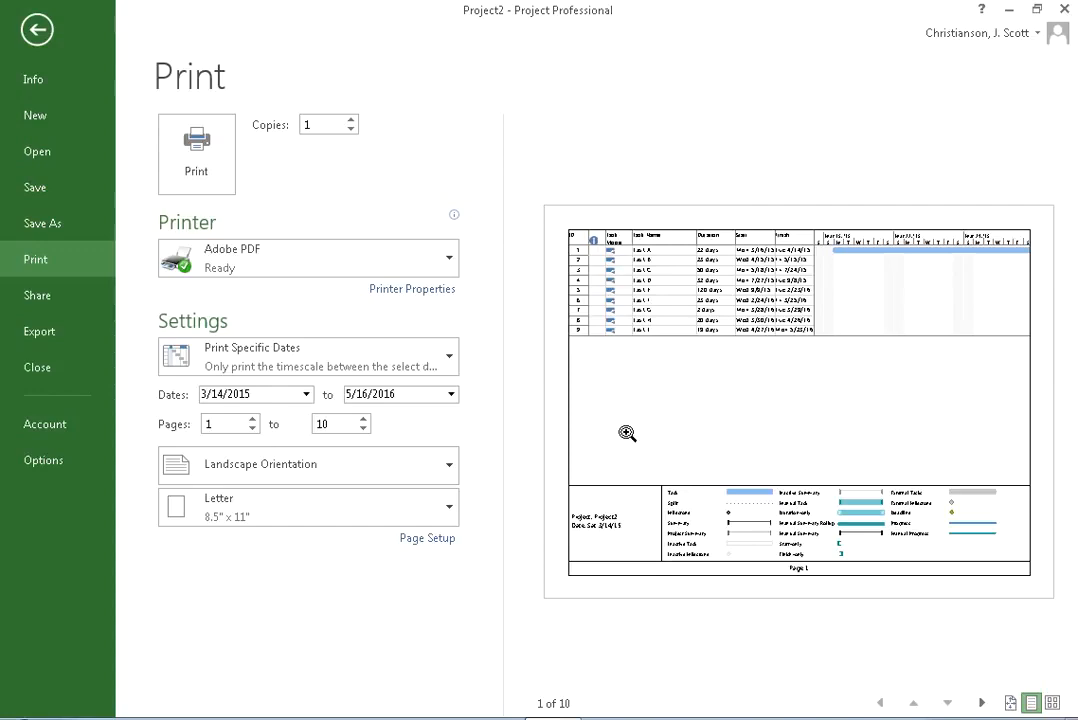
{"action": "mouse_move", "coordinate": [500, 543]}
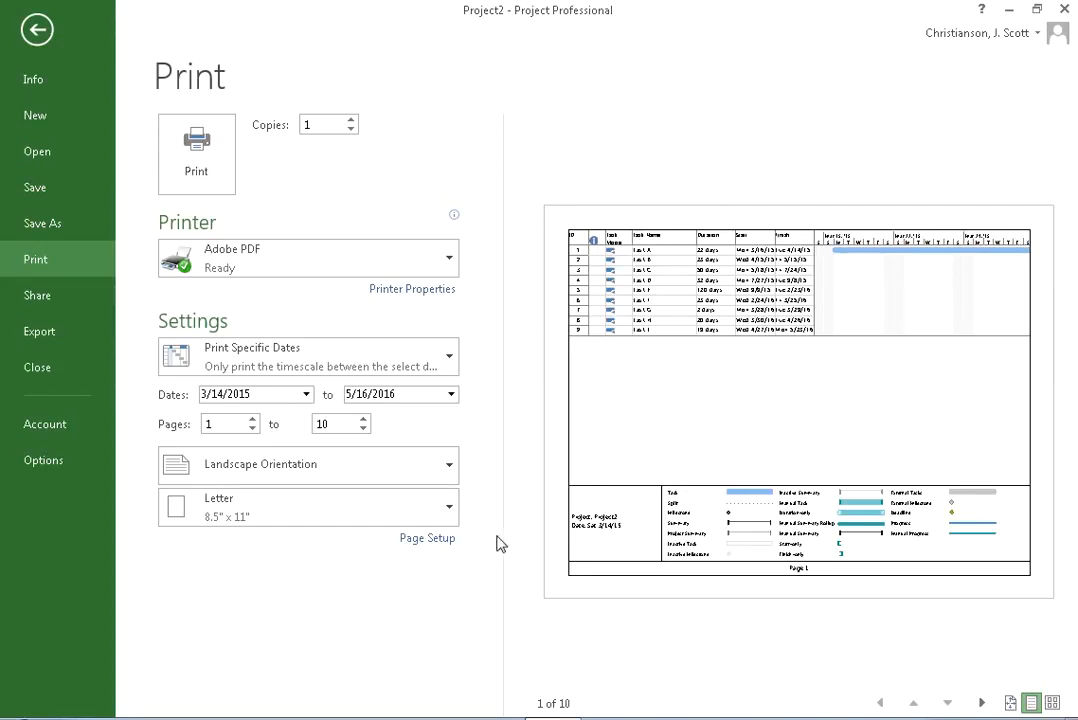
{"action": "mouse_move", "coordinate": [427, 538]}
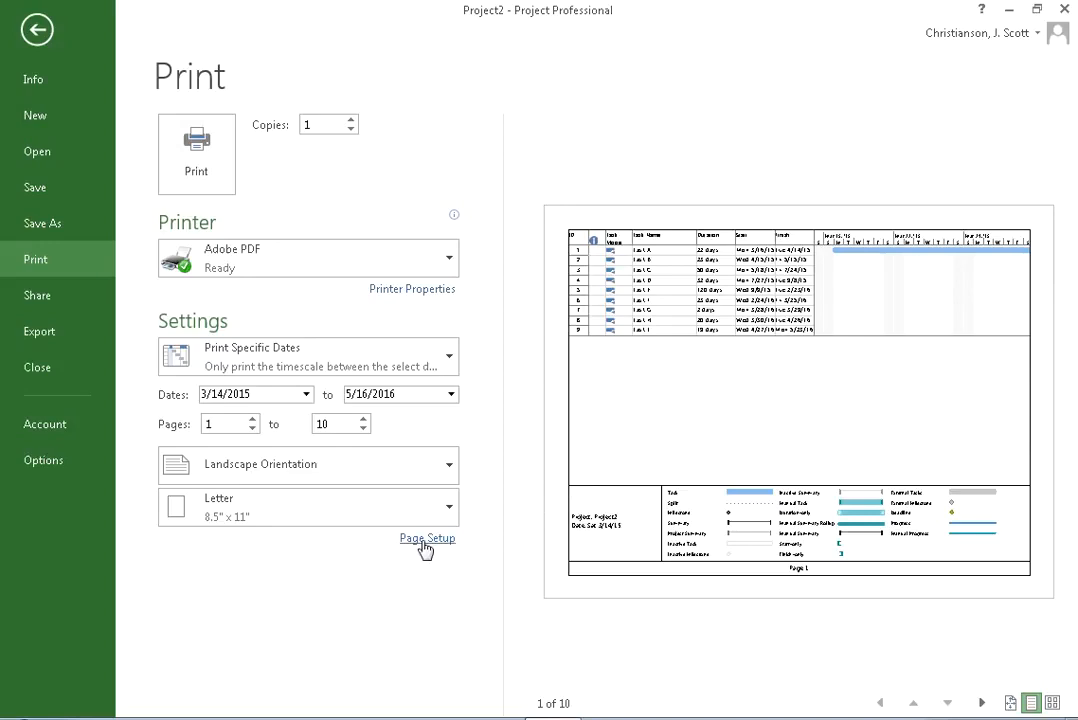
- Set Page Setup scaling to fit 1 page wide by 1 tall
{"action": "left_click", "coordinate": [427, 538]}
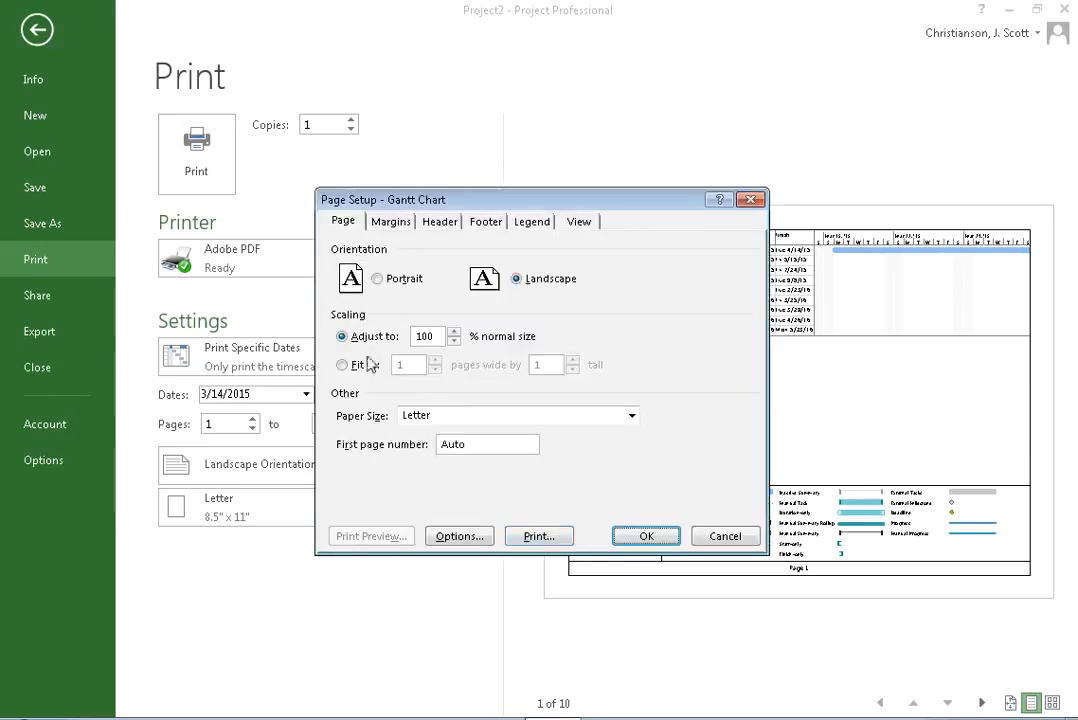
{"action": "left_click", "coordinate": [343, 364]}
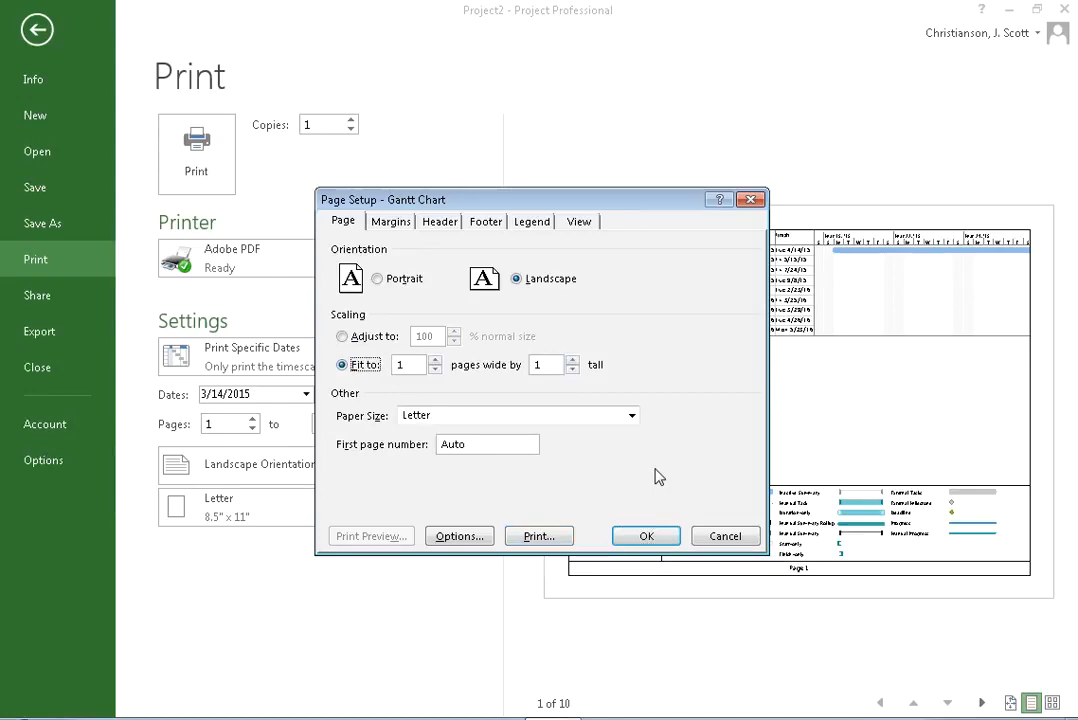
{"action": "left_click", "coordinate": [646, 535]}
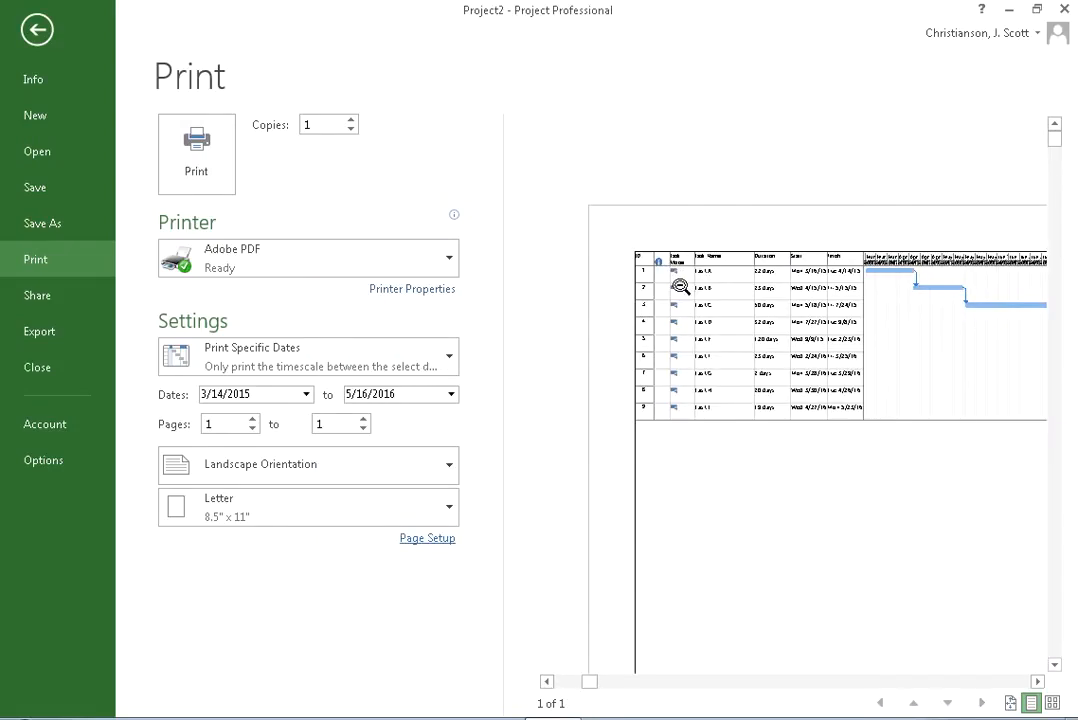
{"action": "mouse_move", "coordinate": [878, 270]}
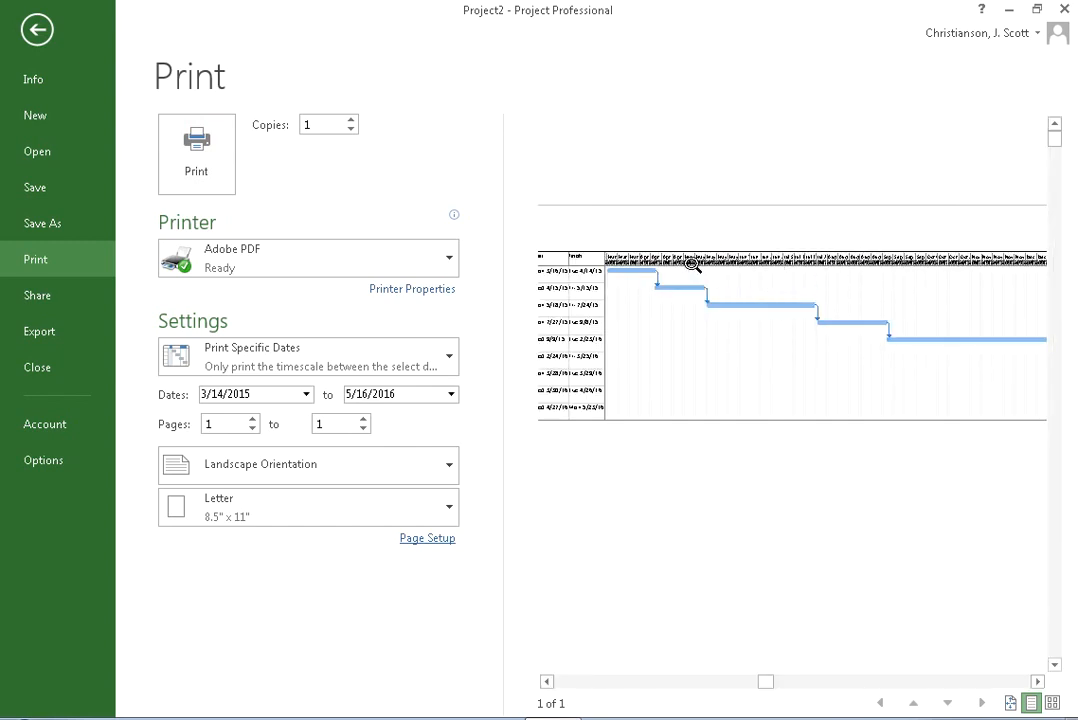
{"action": "mouse_move", "coordinate": [868, 278]}
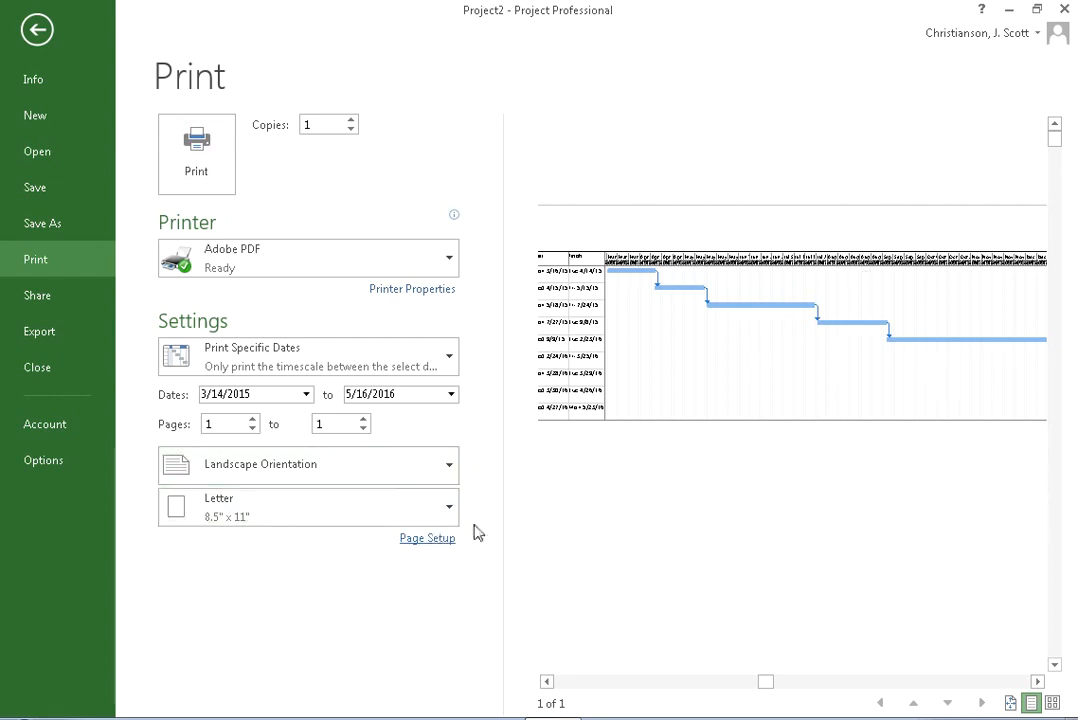
- Switch Page Setup scaling back to Adjust to a percentage of normal size
{"action": "left_click", "coordinate": [427, 538]}
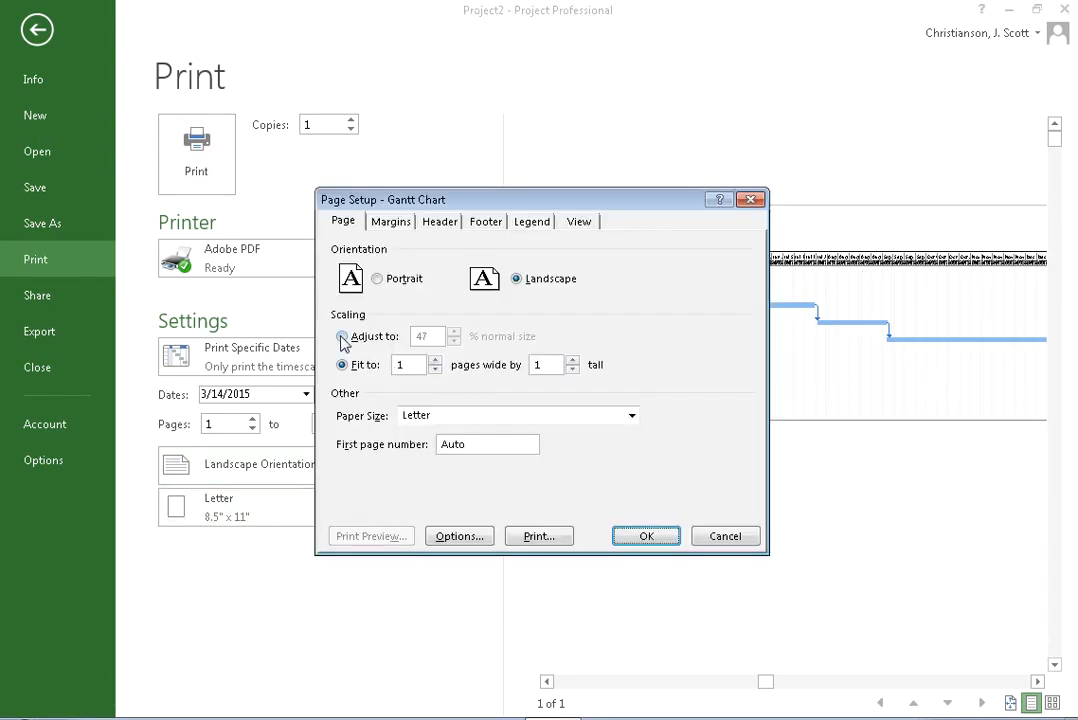
{"action": "left_click", "coordinate": [342, 336]}
{"action": "type", "text": "1"}
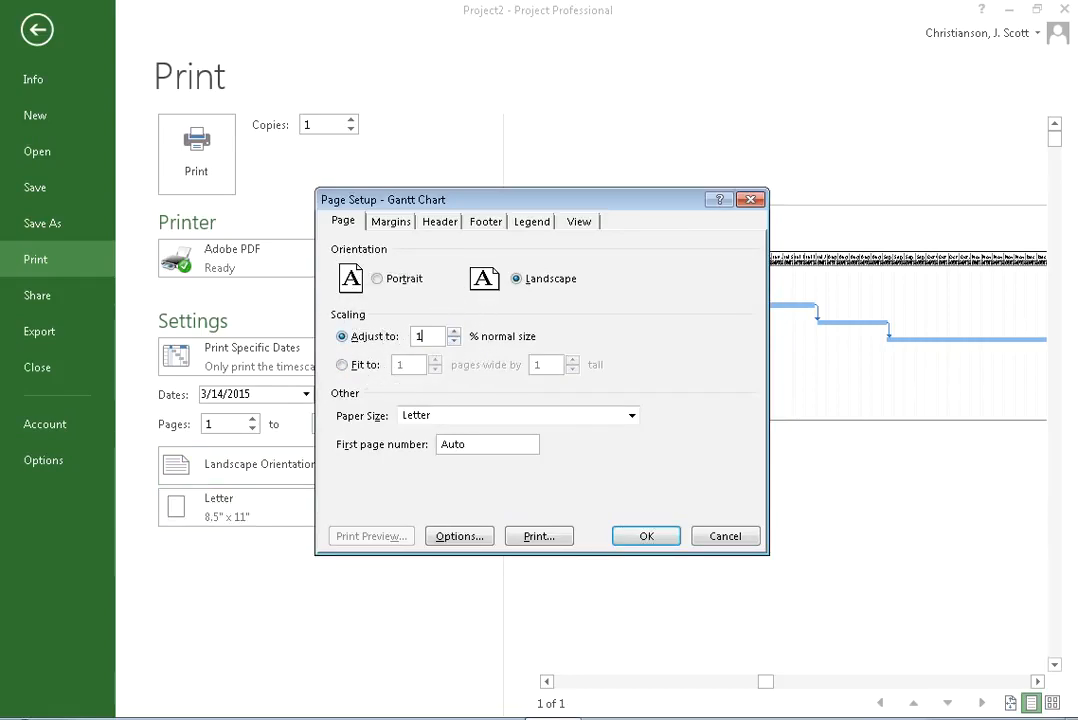
{"action": "left_click", "coordinate": [646, 536]}
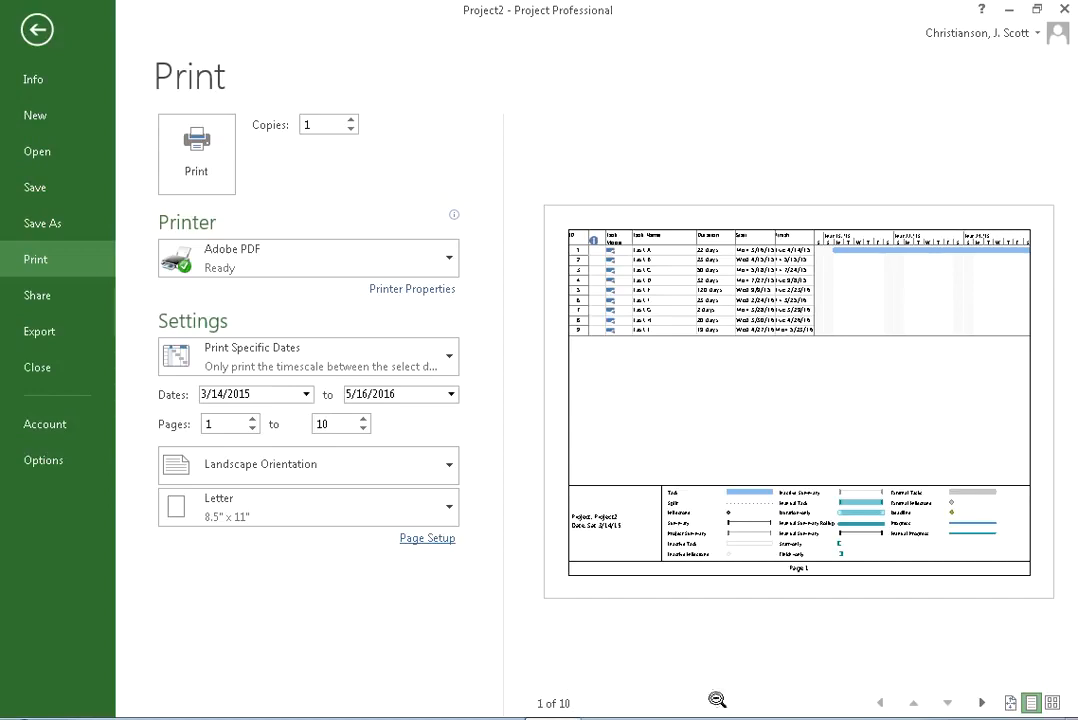
{"action": "mouse_move", "coordinate": [656, 401]}
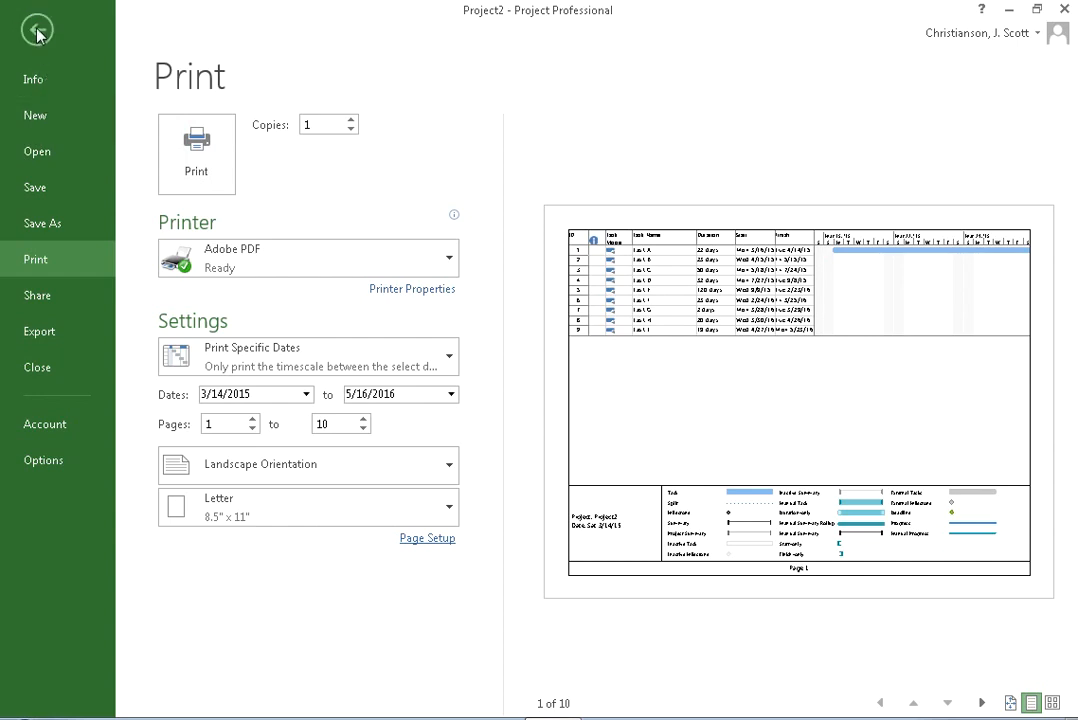
- Use a monthly timescale and zoom to the entire project to show all nine bars
{"action": "left_click", "coordinate": [37, 28]}
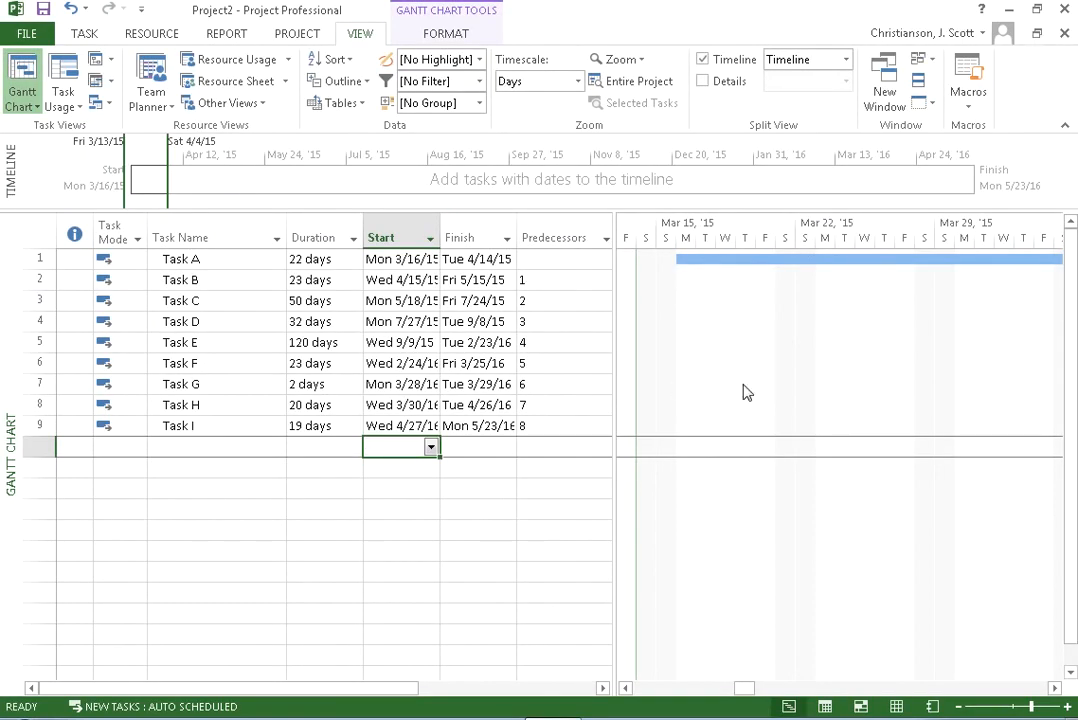
{"action": "mouse_move", "coordinate": [823, 530]}
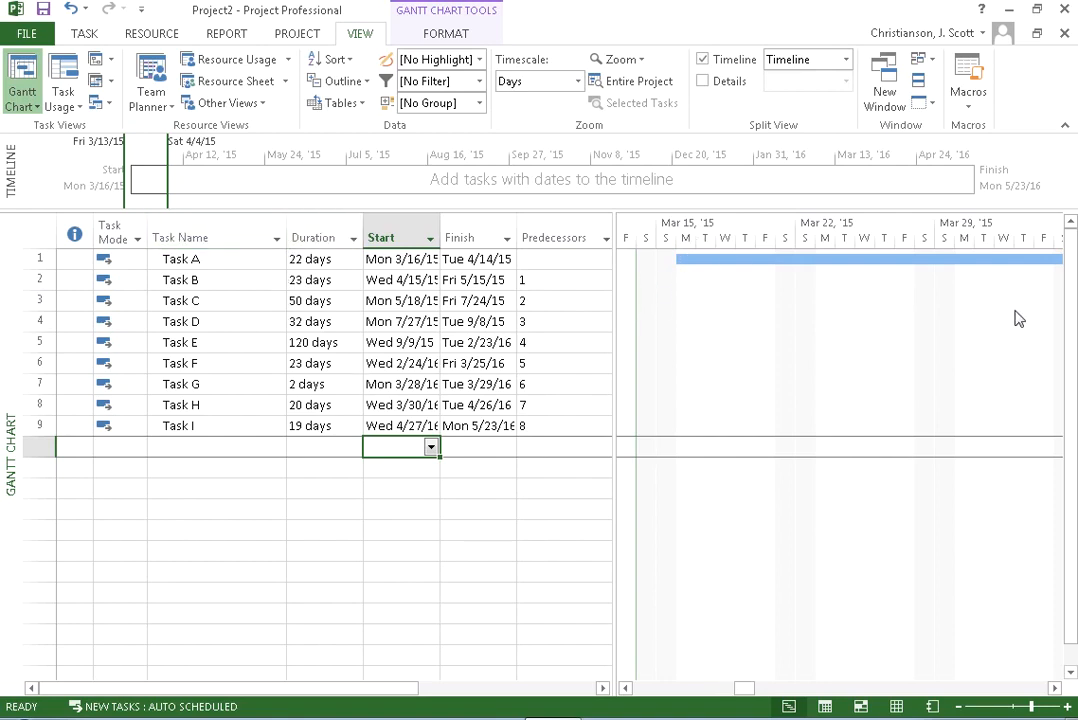
{"action": "mouse_move", "coordinate": [497, 173]}
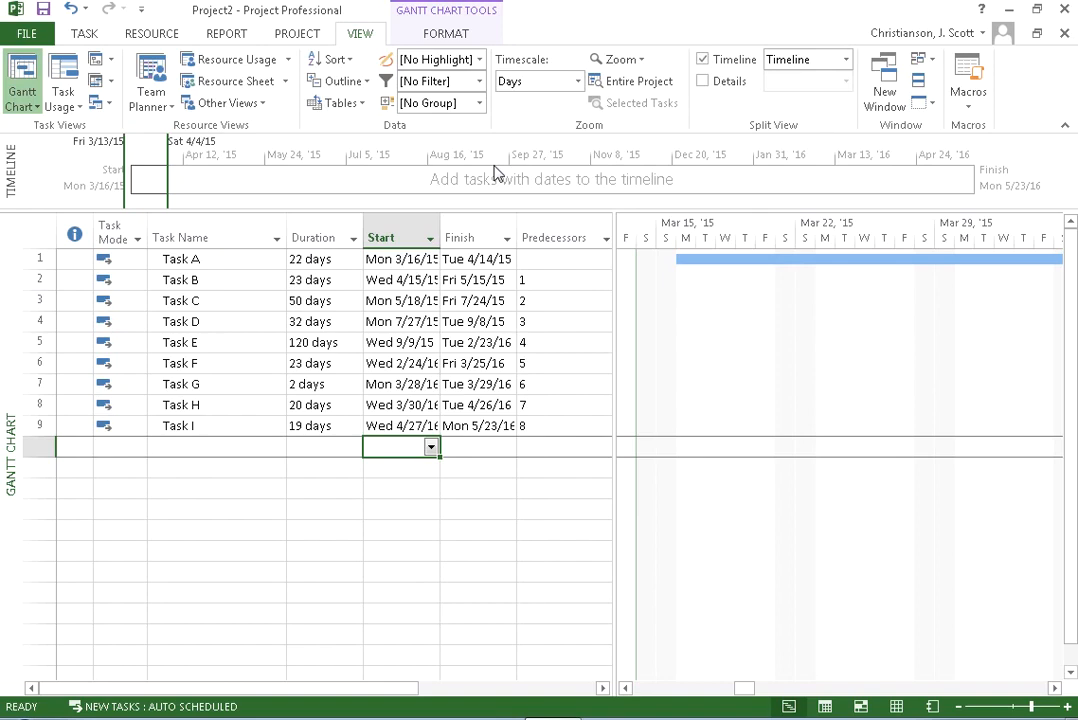
{"action": "mouse_move", "coordinate": [400, 45]}
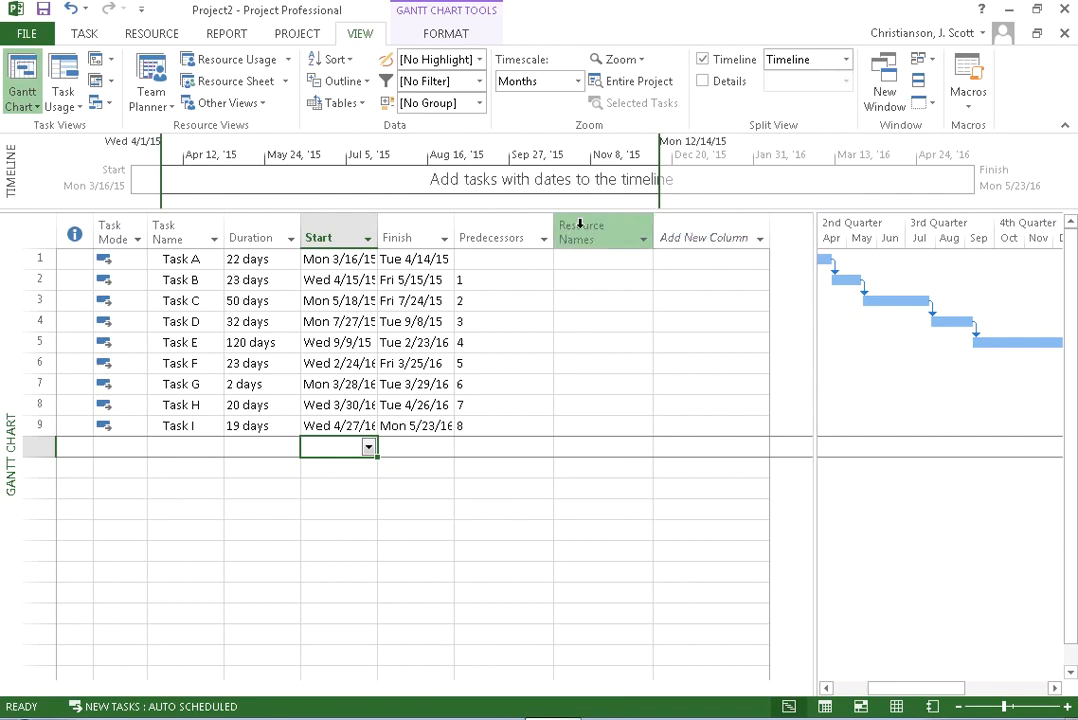
{"action": "left_click", "coordinate": [581, 231]}
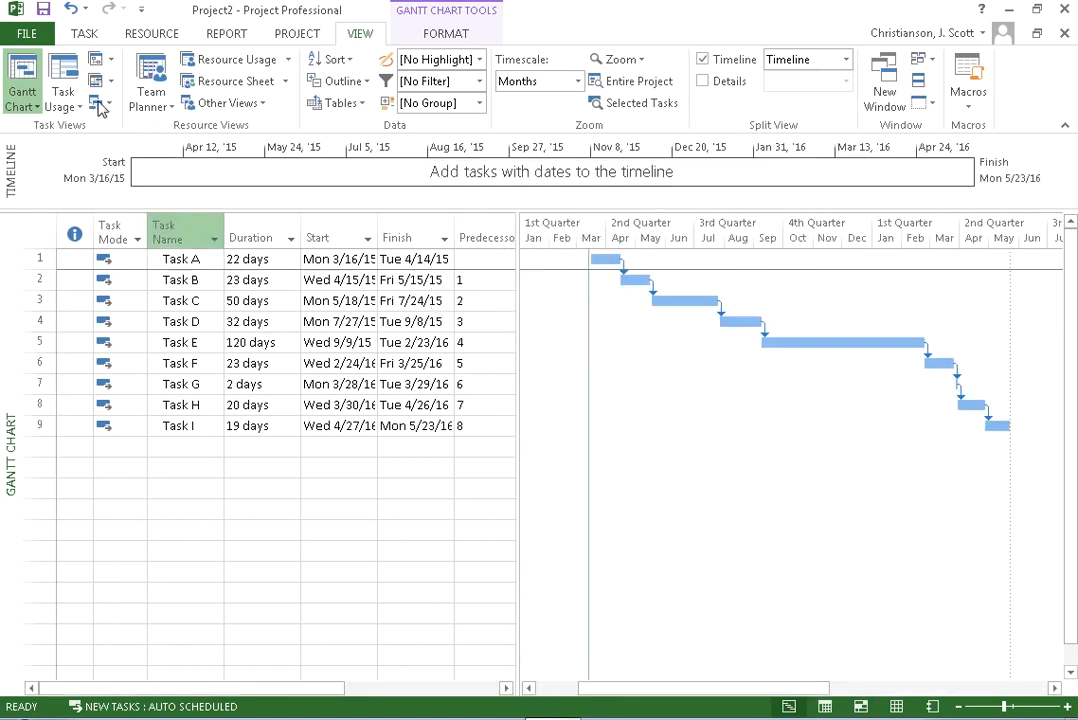
- Preview the print for 3/14/2015 to 5/16/2016, landscape, pages 1 to 1
{"action": "left_click", "coordinate": [26, 33]}
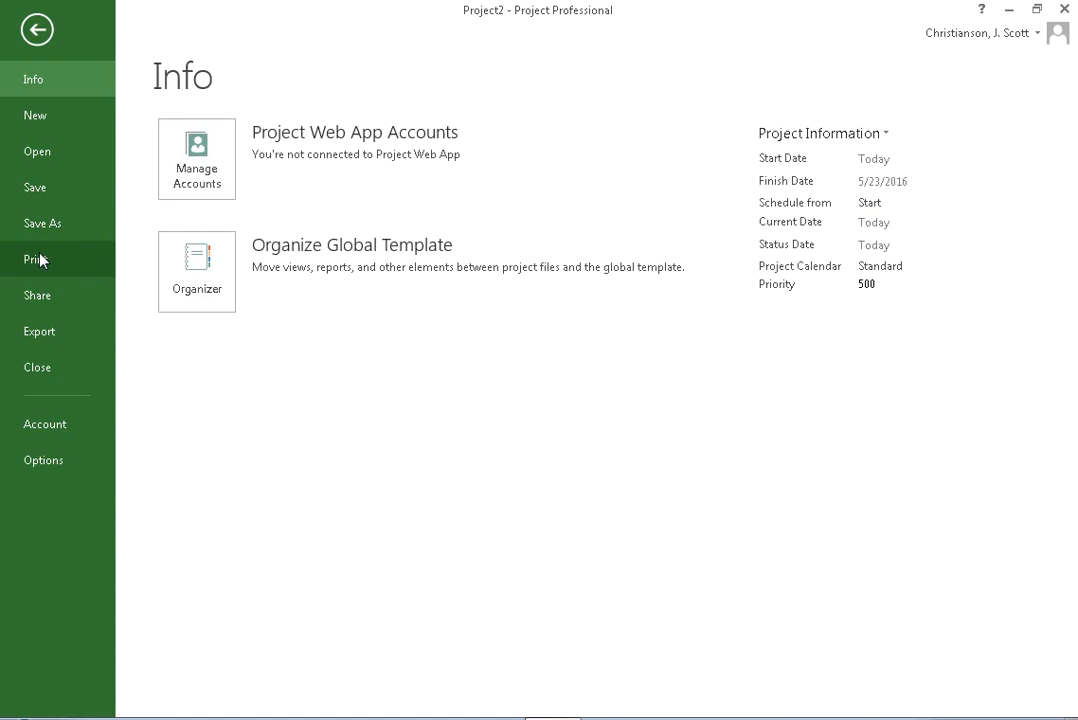
{"action": "left_click", "coordinate": [35, 259]}
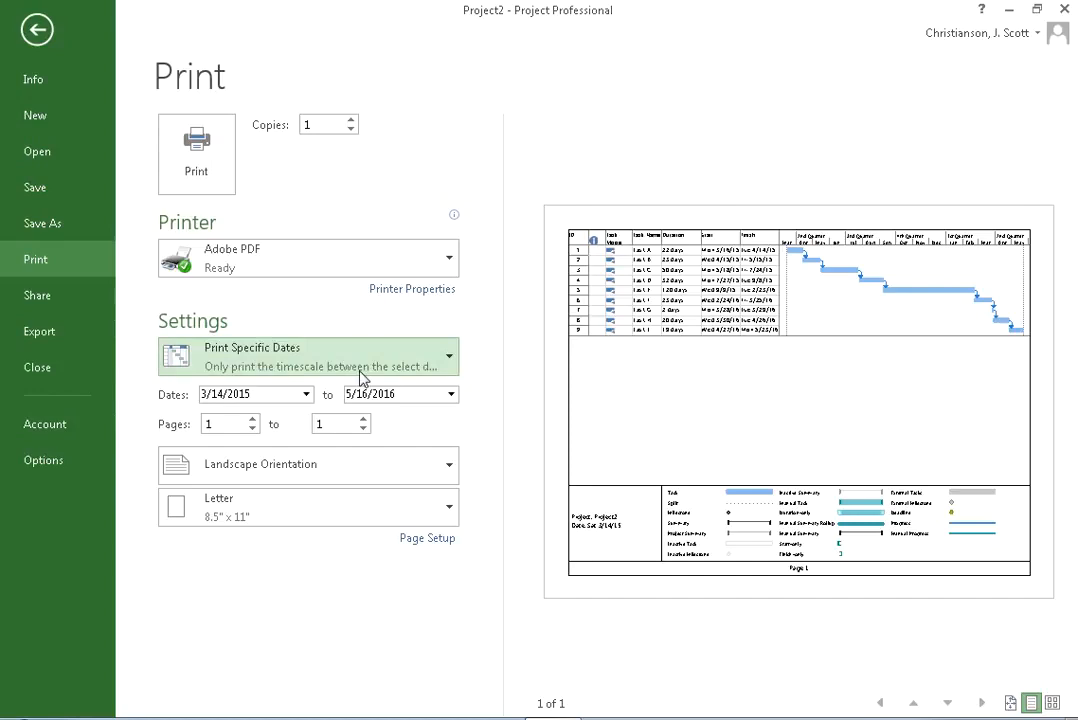
{"action": "mouse_move", "coordinate": [398, 432]}
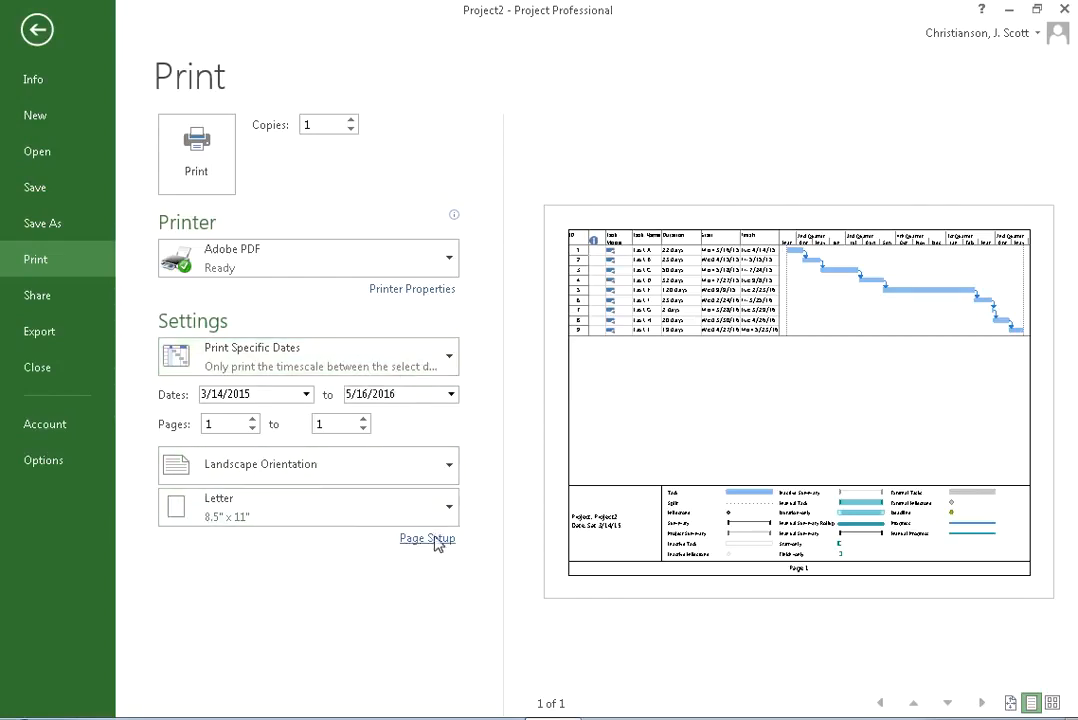
- Add the Project Start Date field to the left section of the page header
{"action": "left_click", "coordinate": [427, 538]}
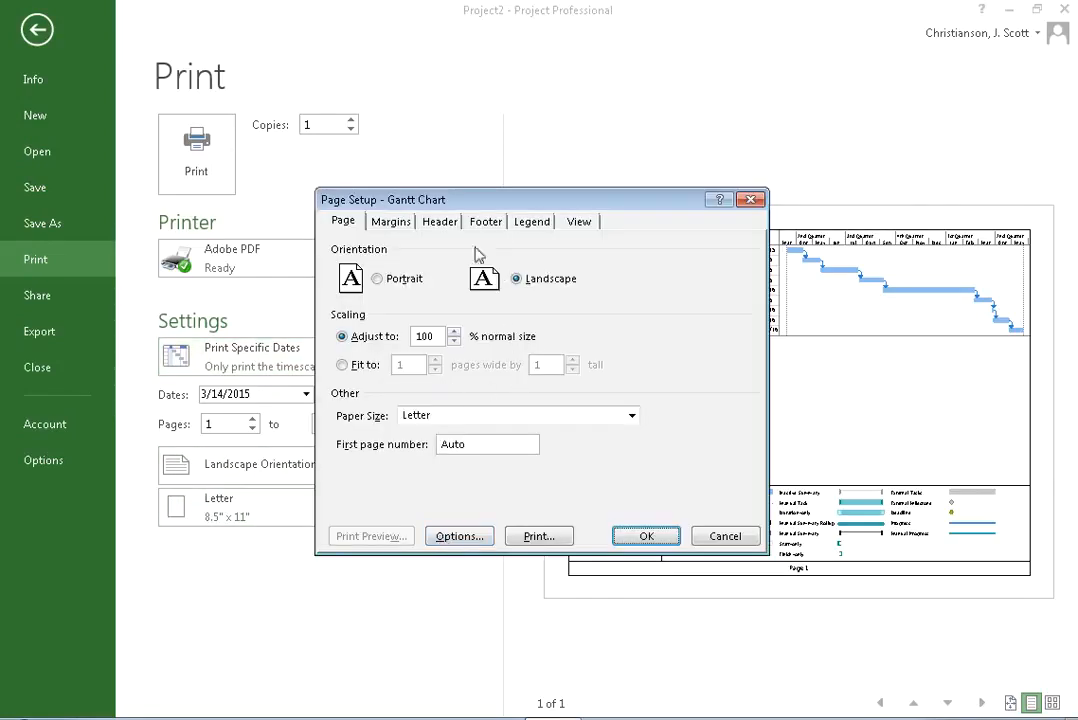
{"action": "left_click", "coordinate": [439, 221]}
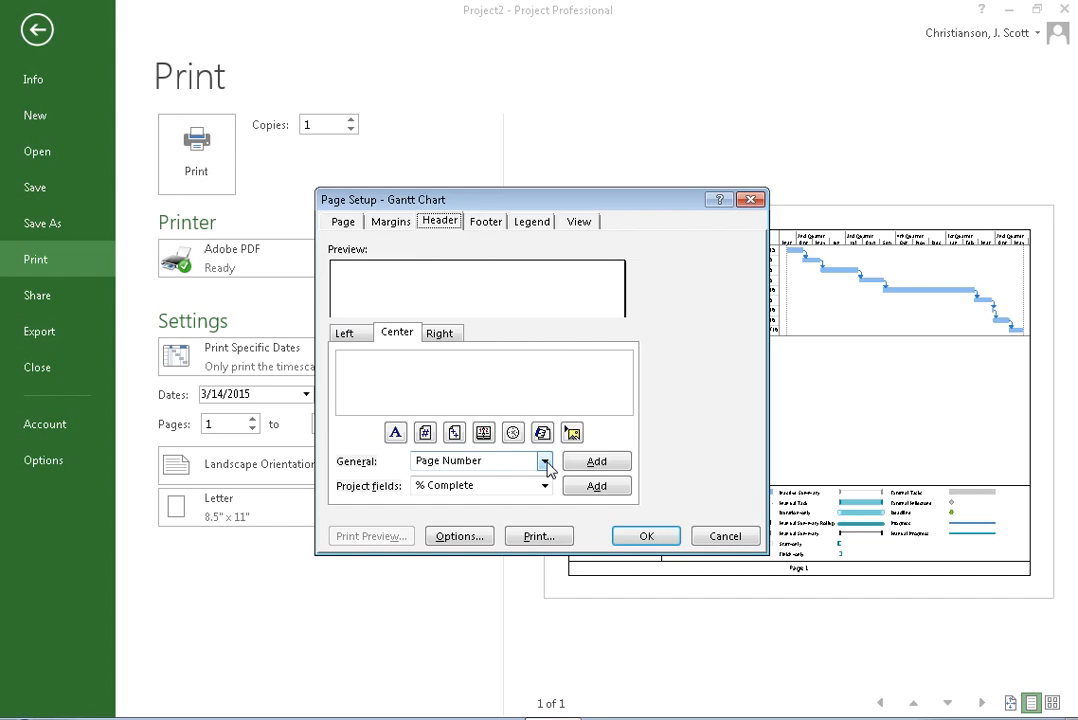
{"action": "left_click", "coordinate": [544, 461]}
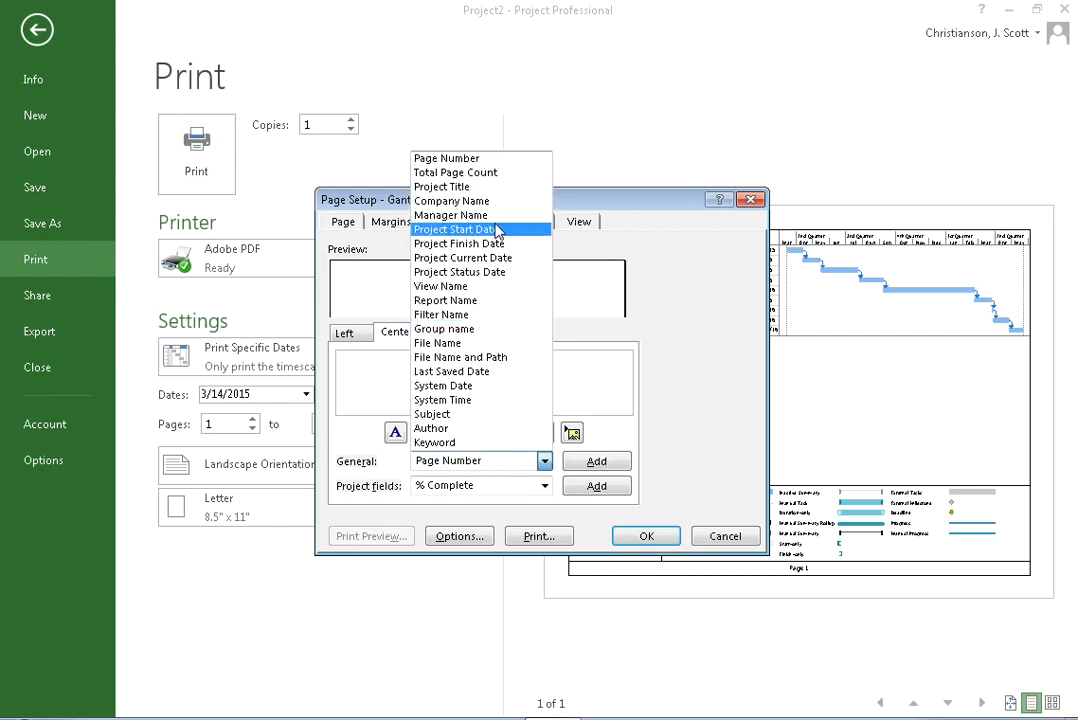
{"action": "left_click", "coordinate": [455, 229]}
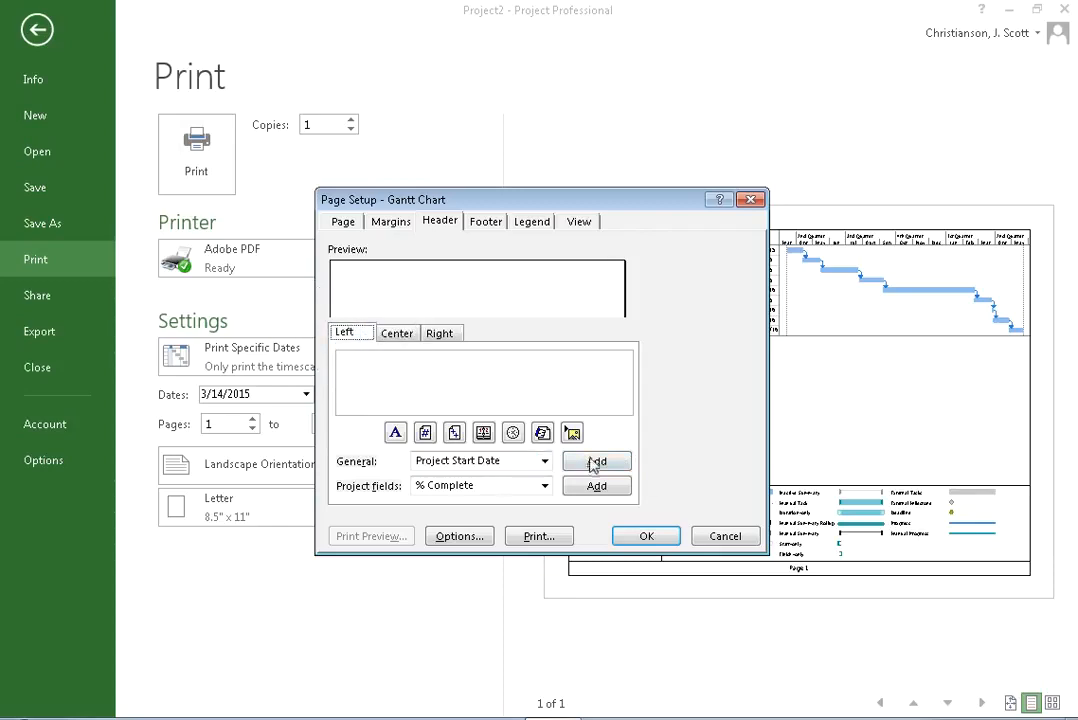
{"action": "left_click", "coordinate": [596, 461]}
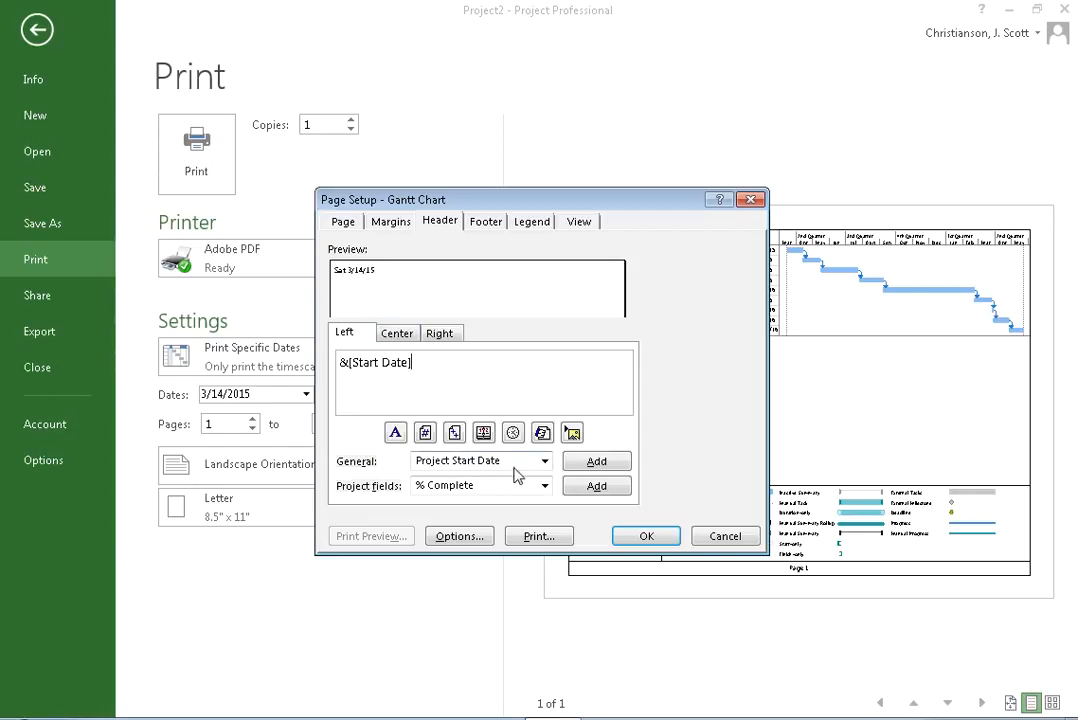
{"action": "left_click", "coordinate": [486, 221]}
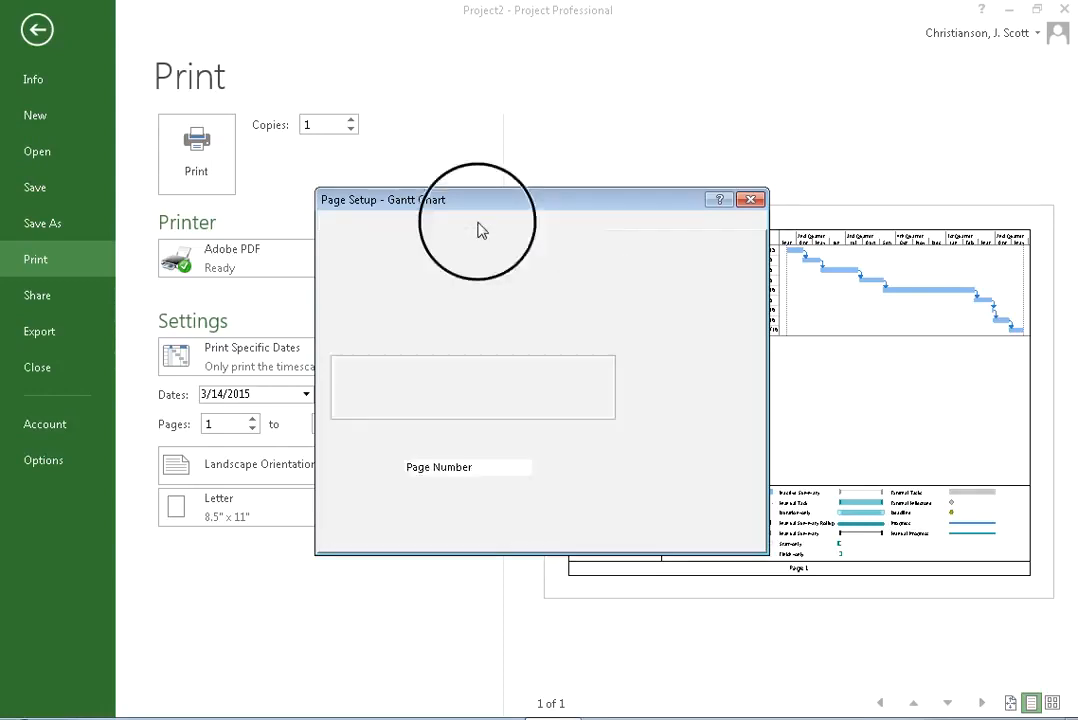
- Type the name 'J Scott Chr' and the student ID into the right footer section
{"action": "left_click", "coordinate": [485, 221]}
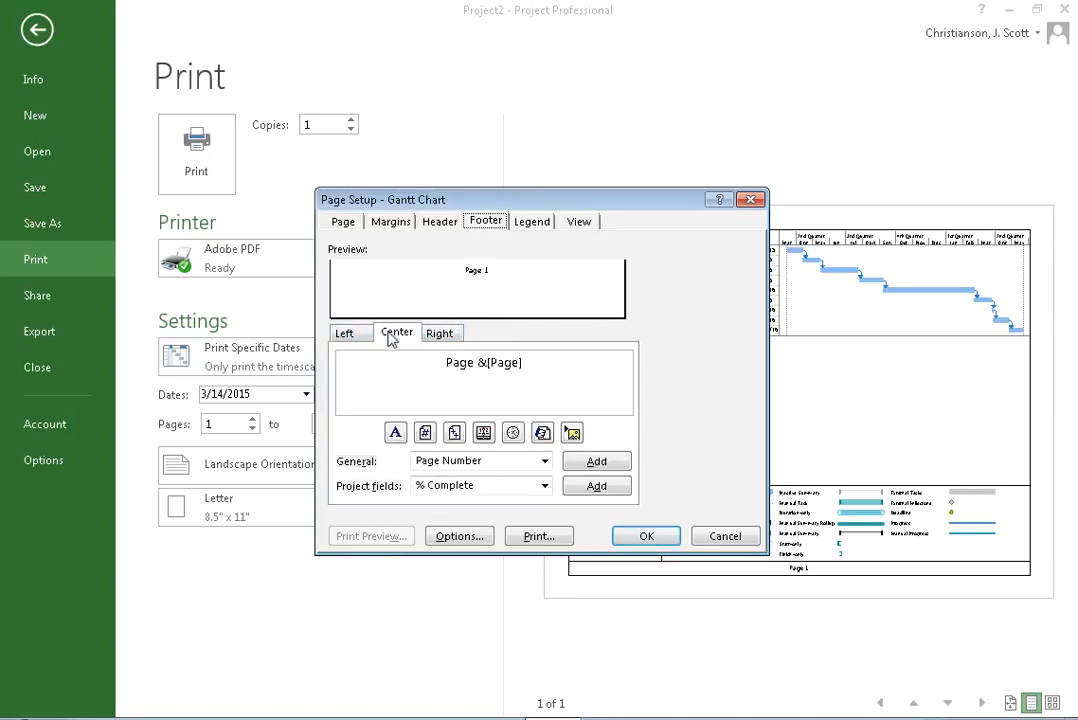
{"action": "left_click", "coordinate": [440, 332]}
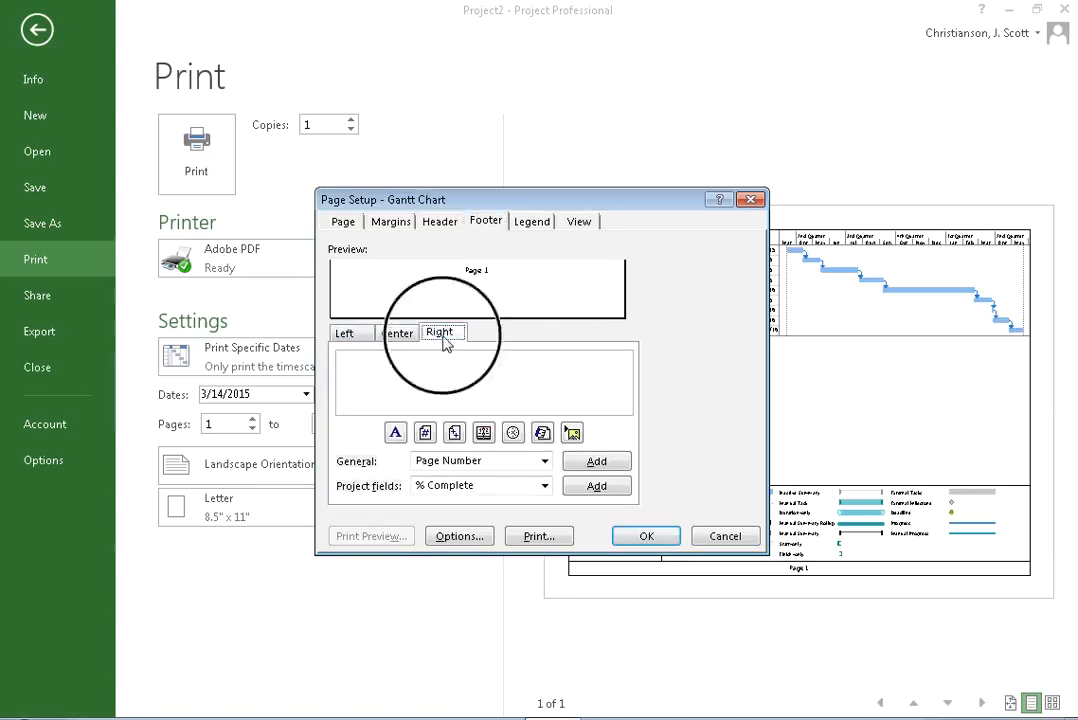
{"action": "left_click", "coordinate": [440, 332]}
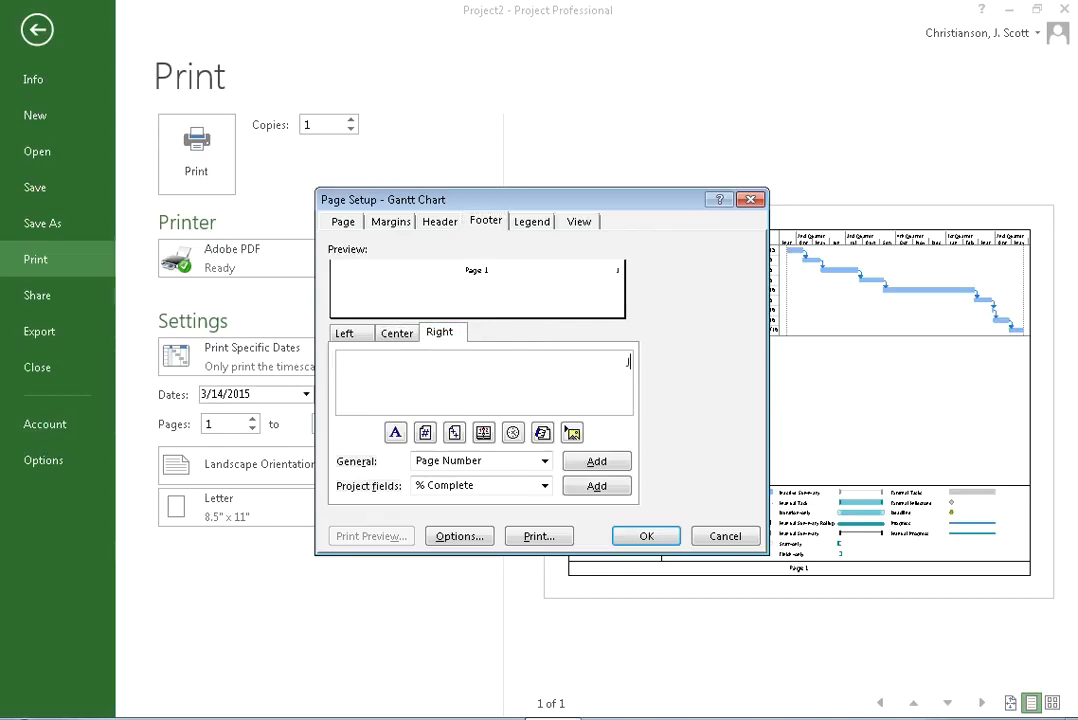
{"action": "type", "text": "J Scott Christianson"}
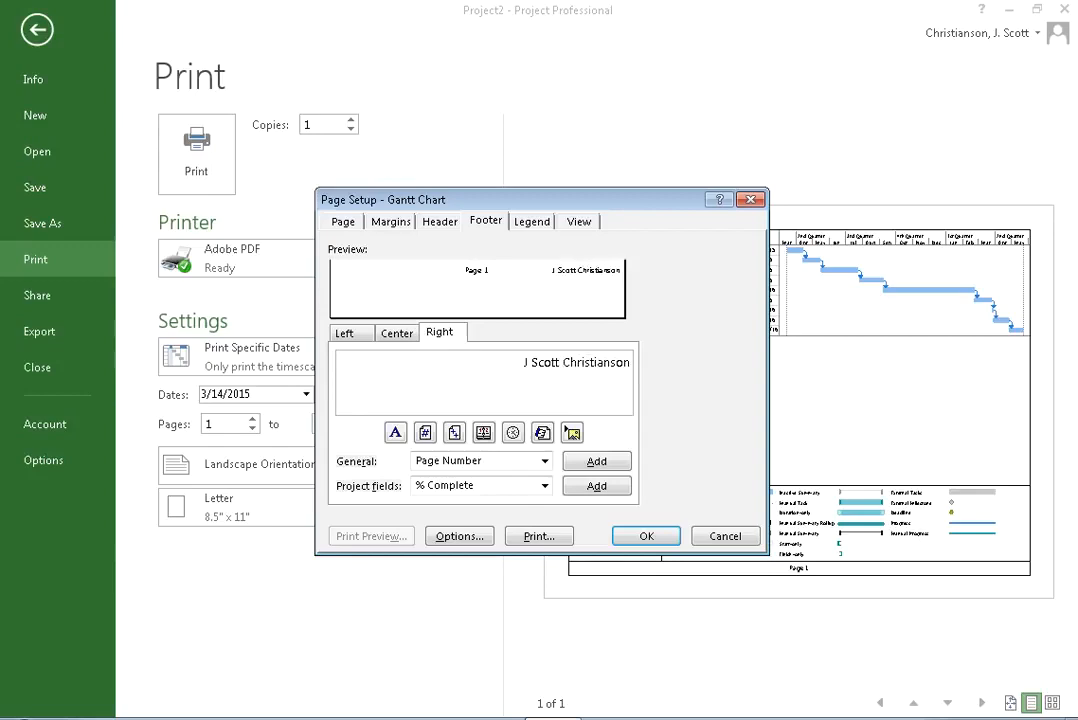
{"action": "type", "text": "Student ID 487629"}
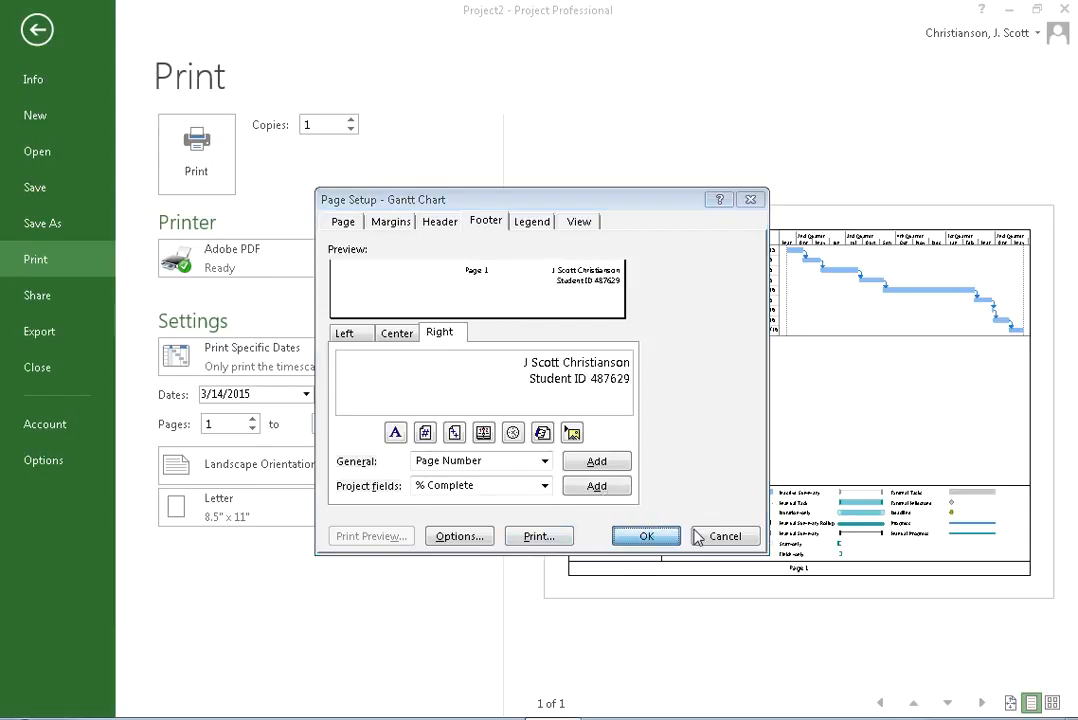
- Confirm Page Setup and review the header and footer on the one-page preview
{"action": "left_click", "coordinate": [645, 536]}
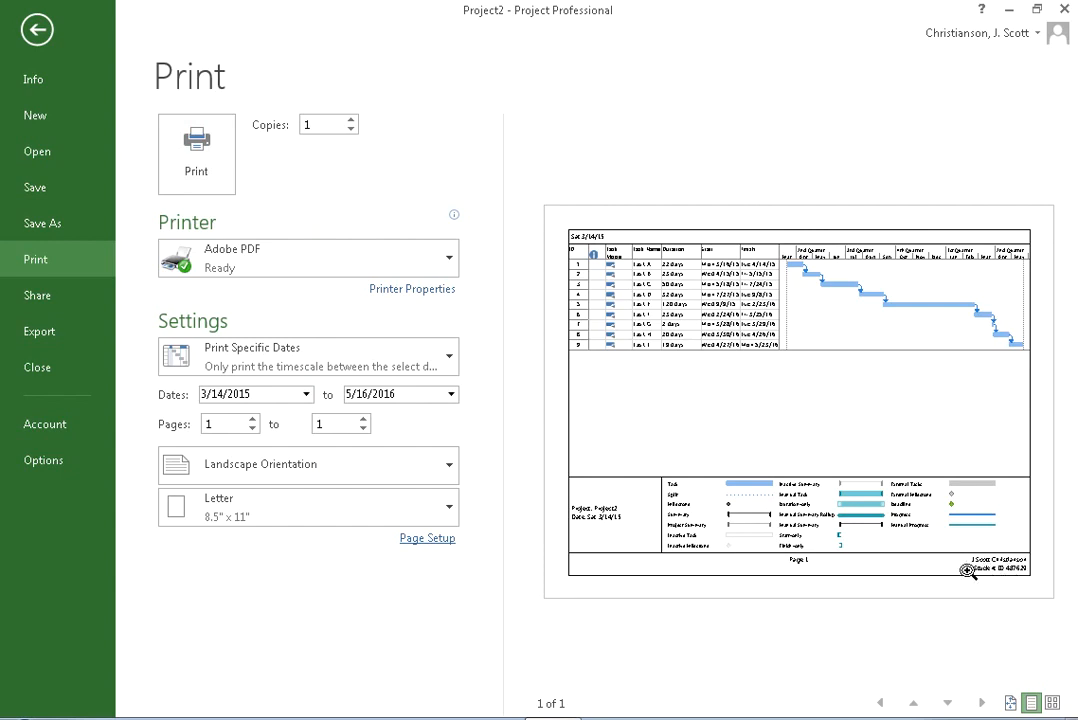
{"action": "mouse_move", "coordinate": [1000, 558]}
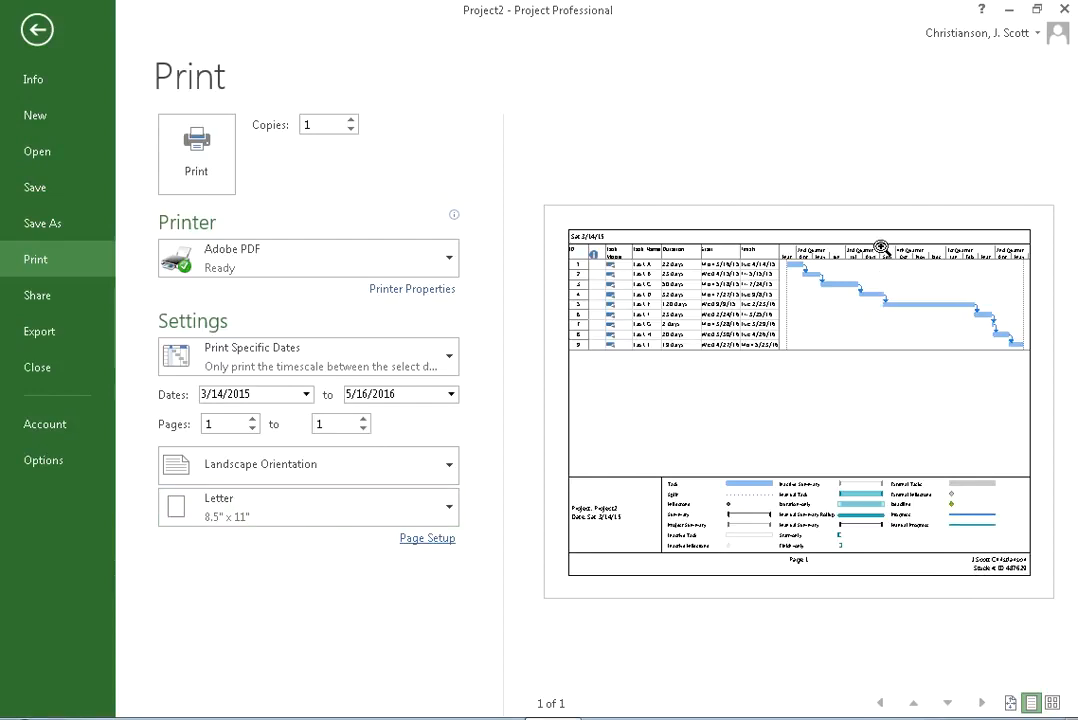
{"action": "mouse_move", "coordinate": [884, 148]}
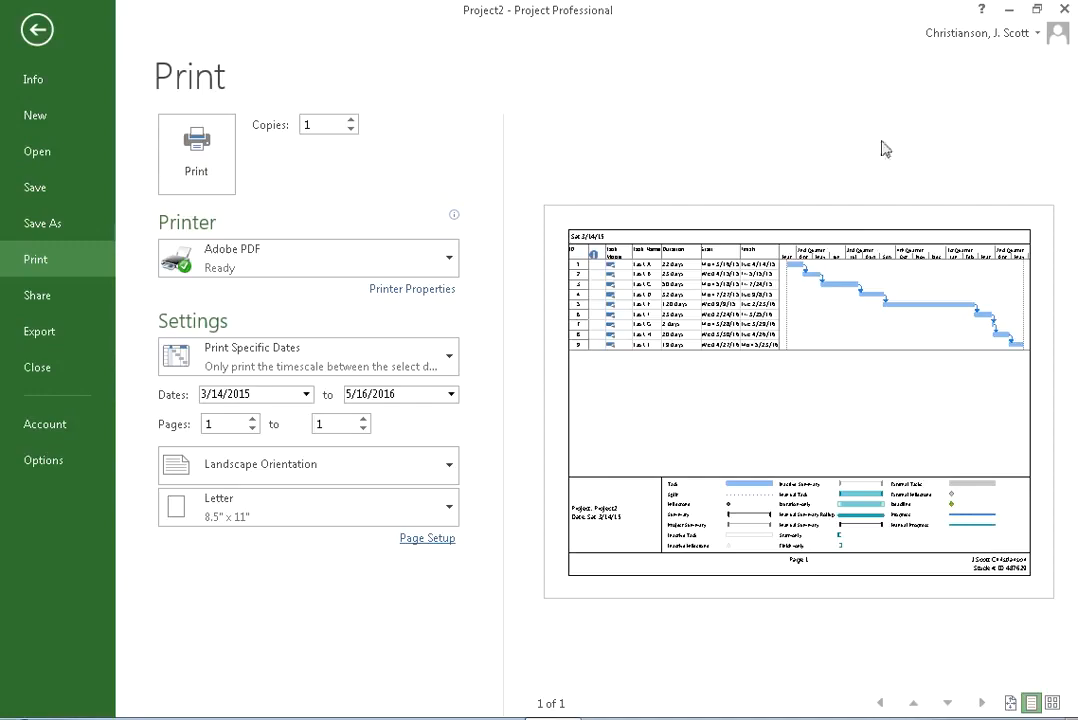